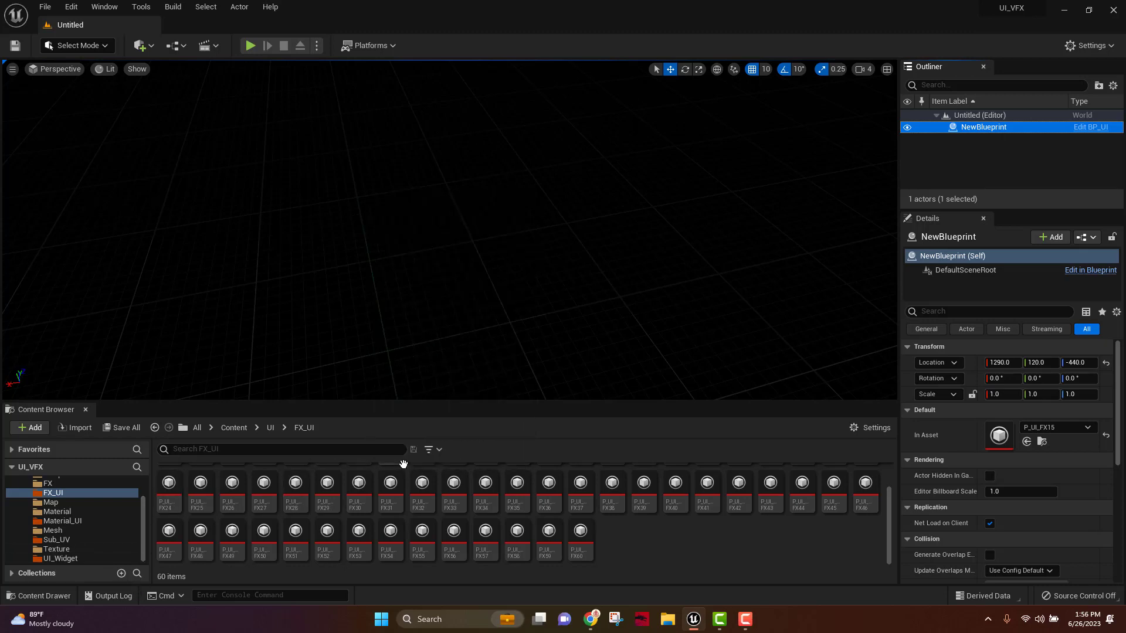
pyautogui.moveTo(643, 548)
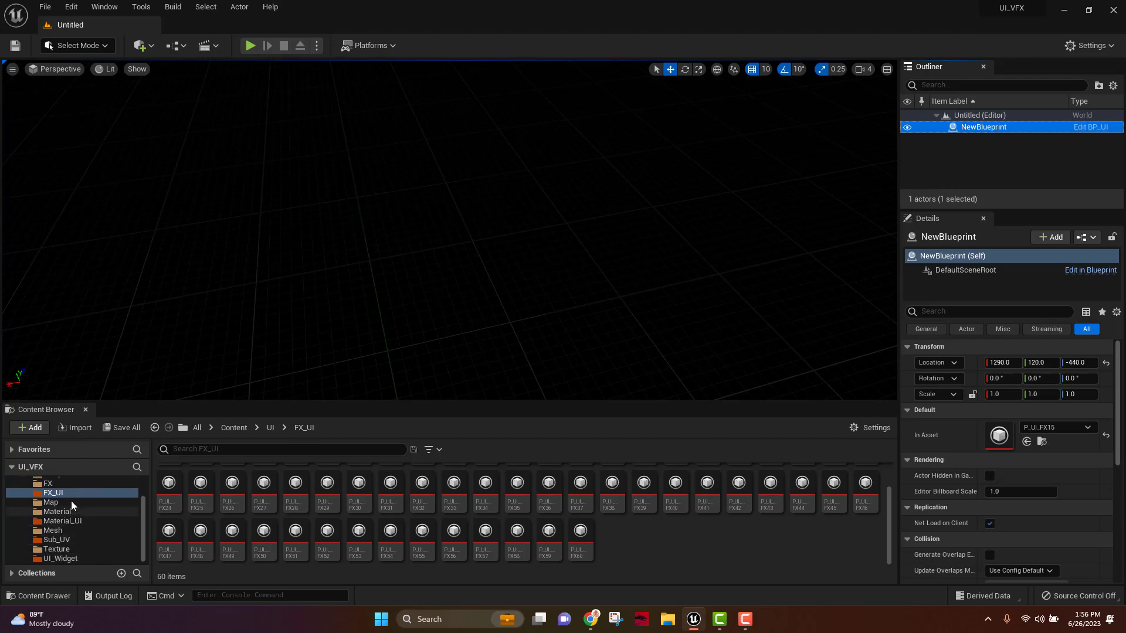
# Step: Open the Map_UI01 level from the Map folder
pyautogui.click(51, 502)
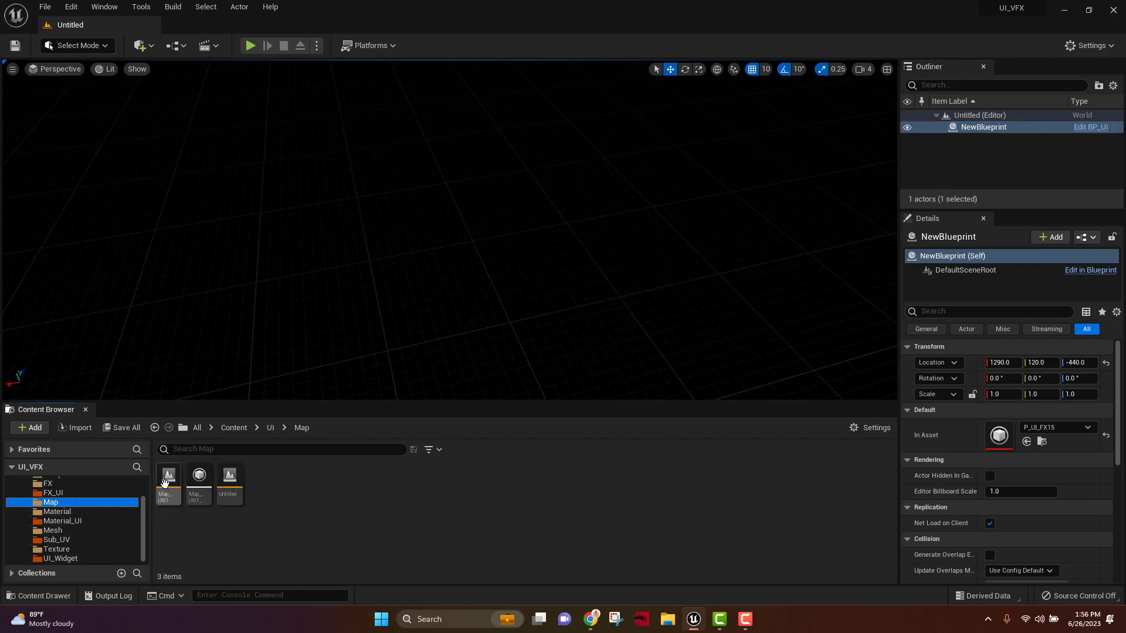
pyautogui.doubleClick(167, 476)
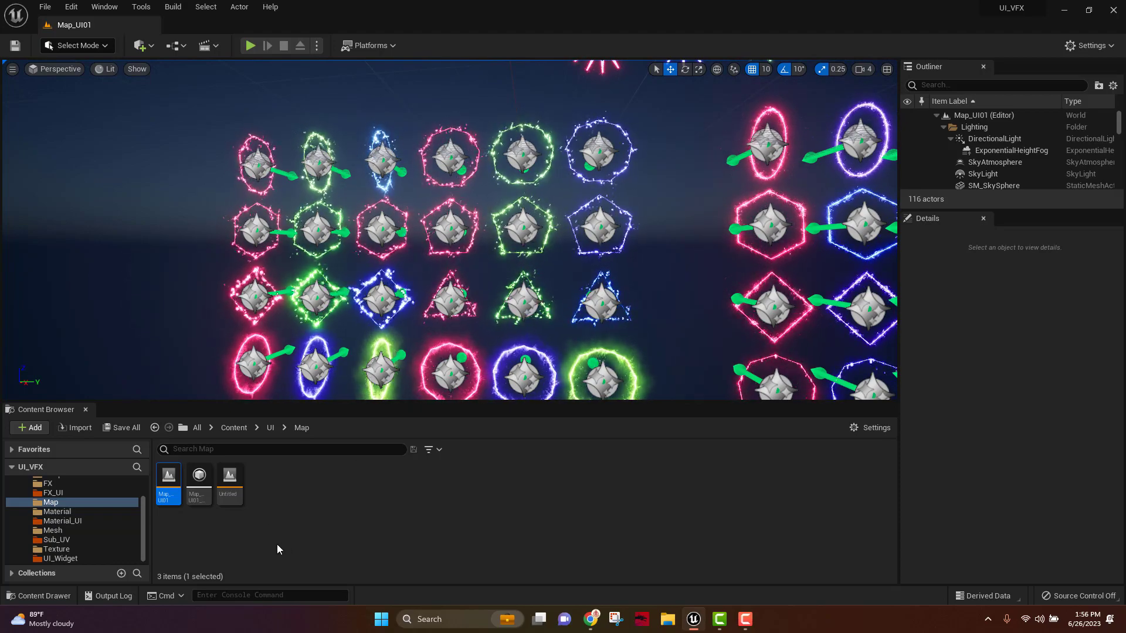
# Step: Reopen the Untitled level, test-play the slider widget with the cyan effect, then stop
pyautogui.doubleClick(228, 475)
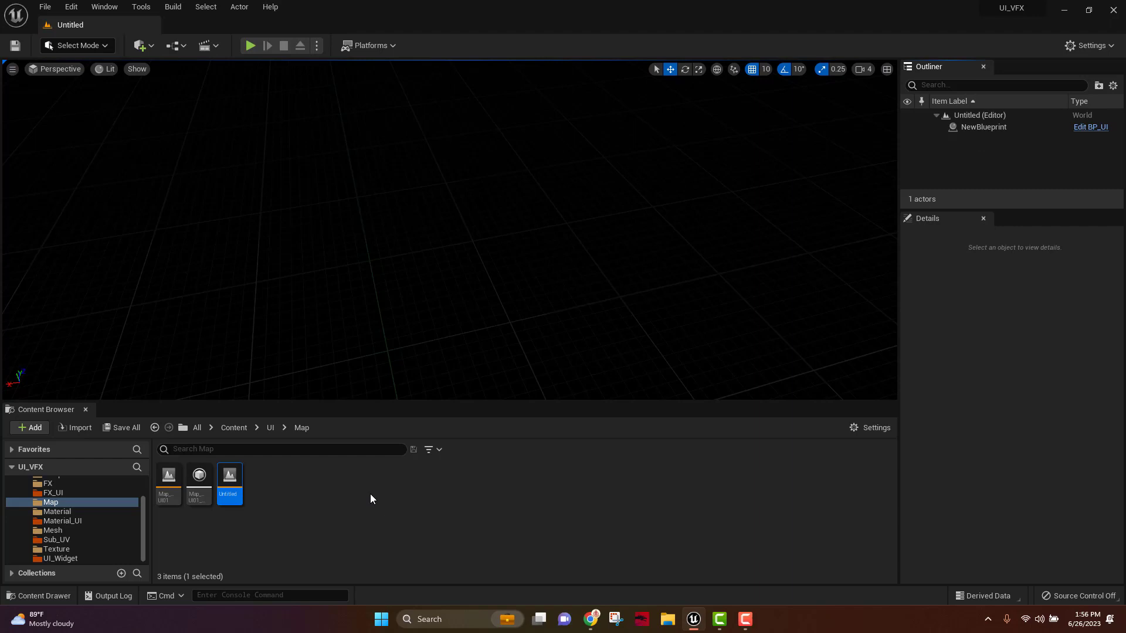
pyautogui.moveTo(423, 240)
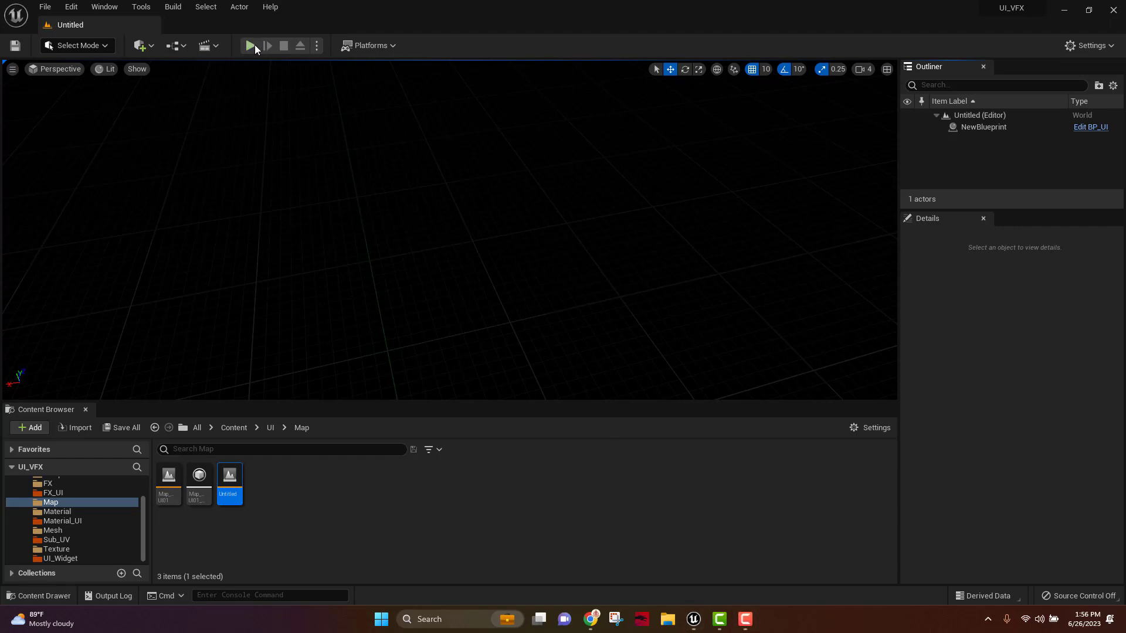
pyautogui.click(249, 45)
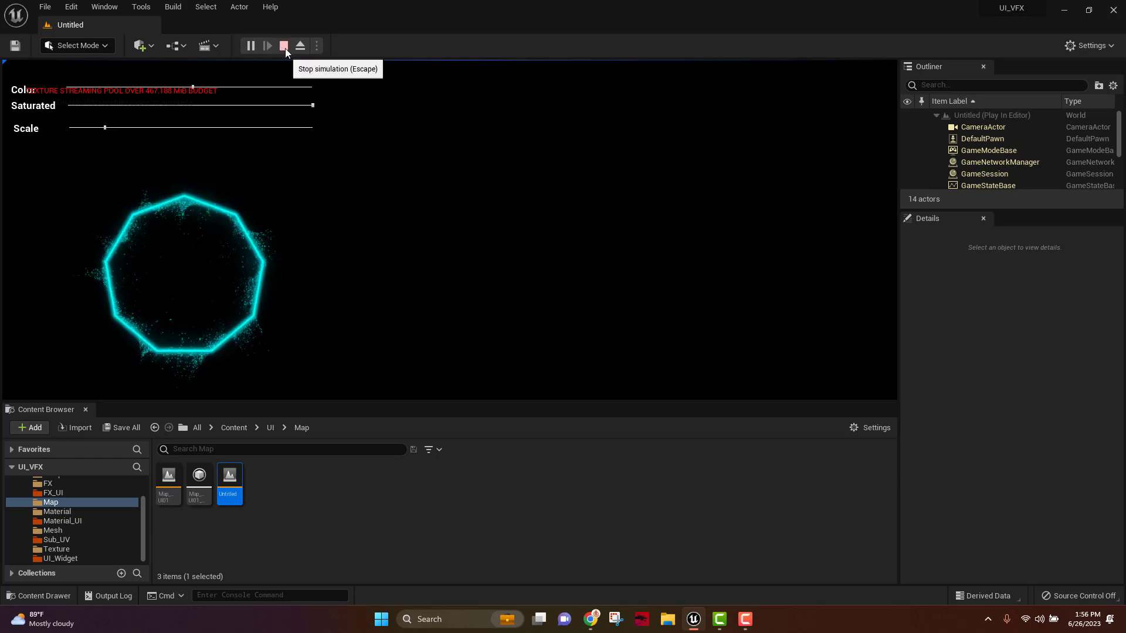
pyautogui.click(284, 45)
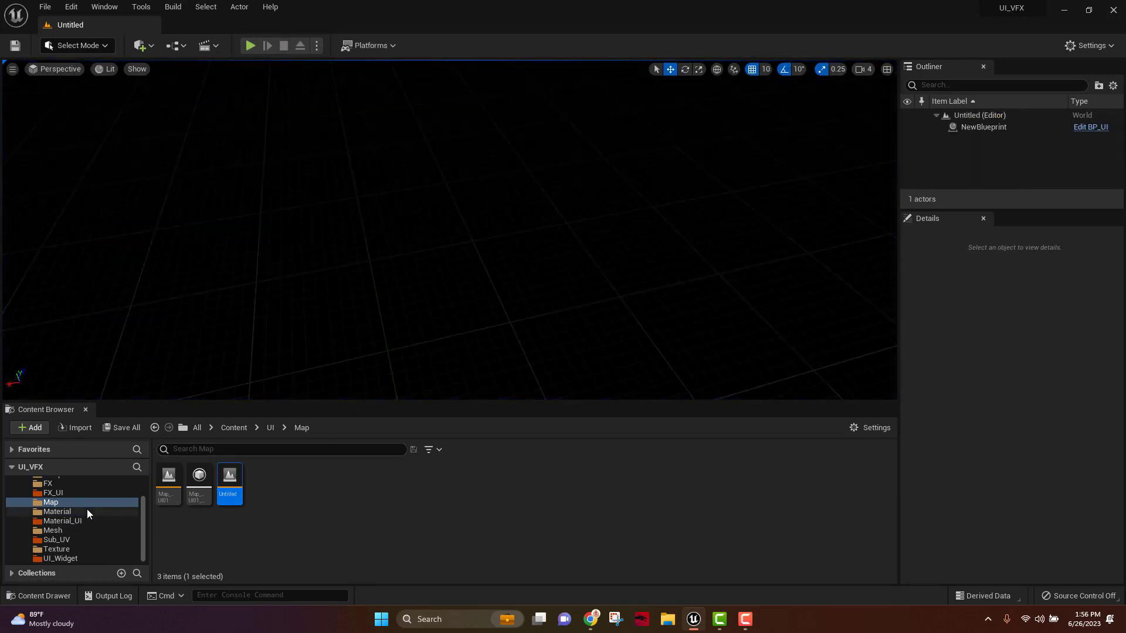
pyautogui.moveTo(267, 530)
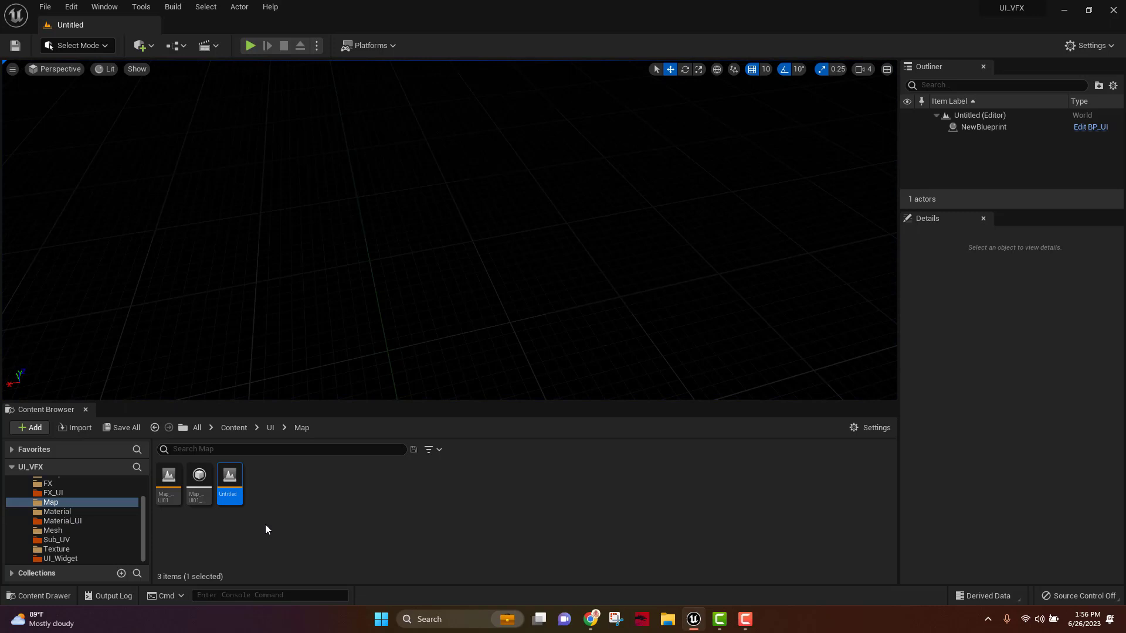
# Step: Expand the folder tree, browse the FX folder's effects, then open the FX_UI folder
pyautogui.click(12, 482)
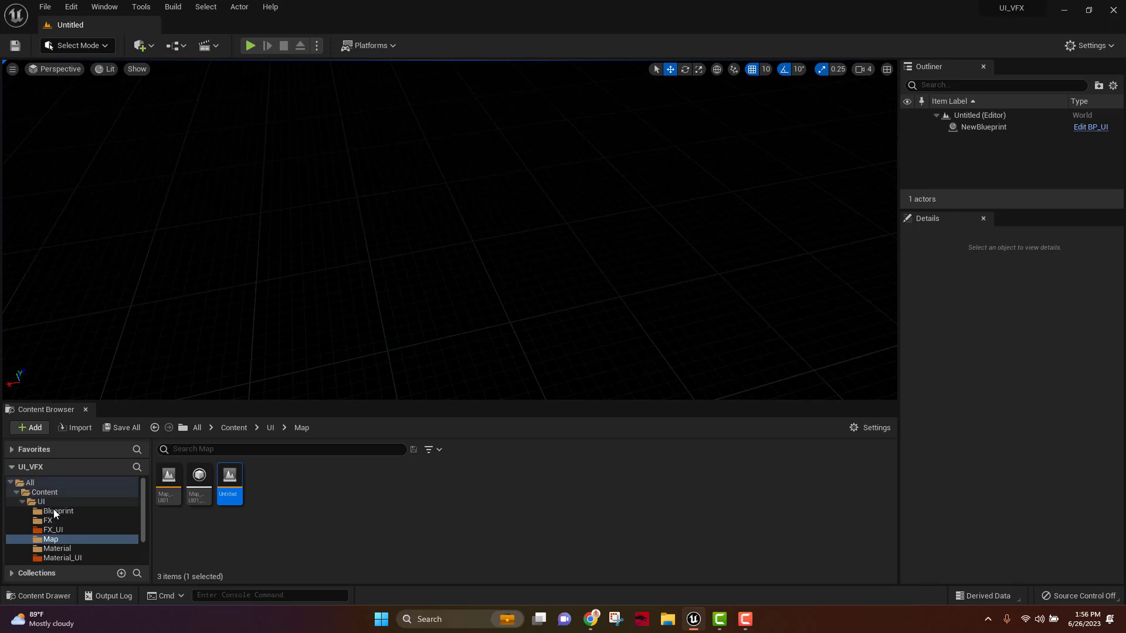
pyautogui.click(48, 521)
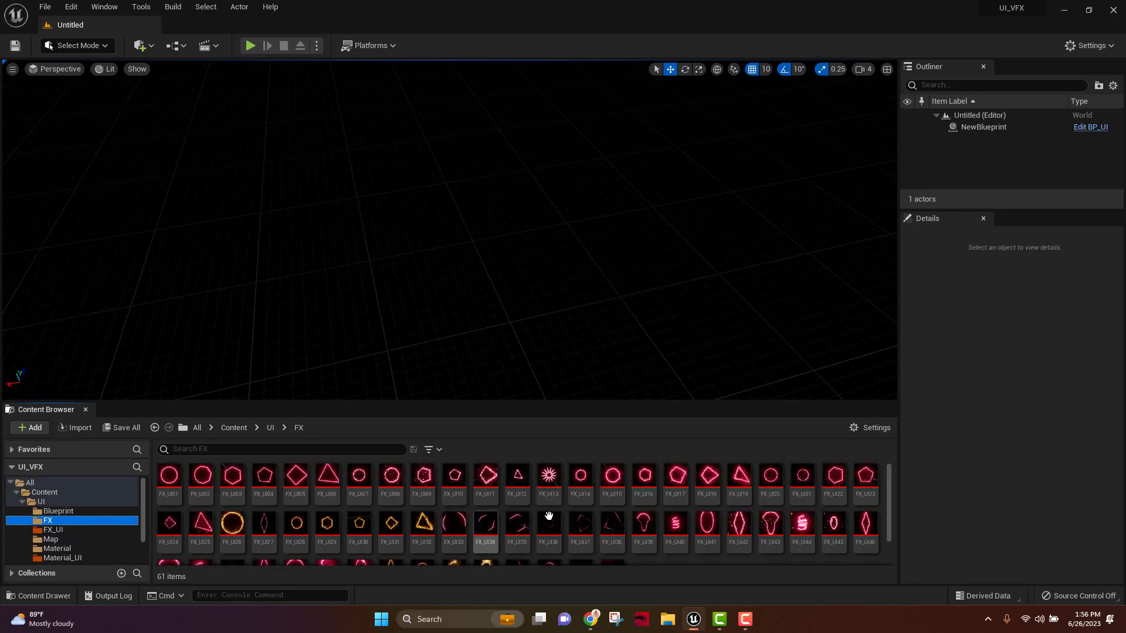
pyautogui.scroll(-3)
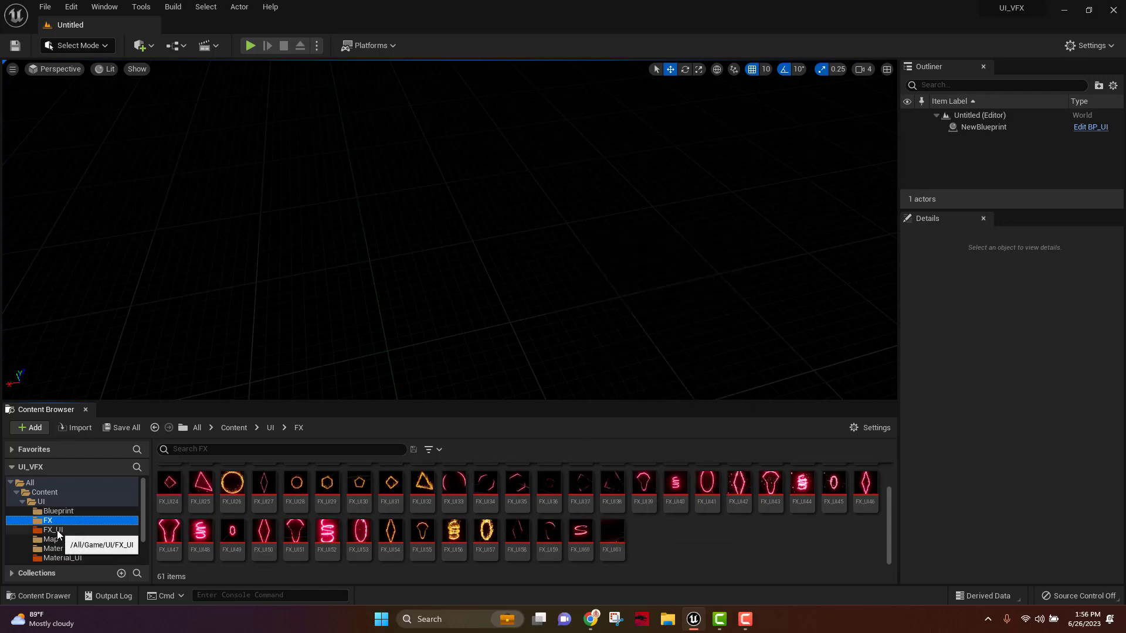
pyautogui.click(54, 530)
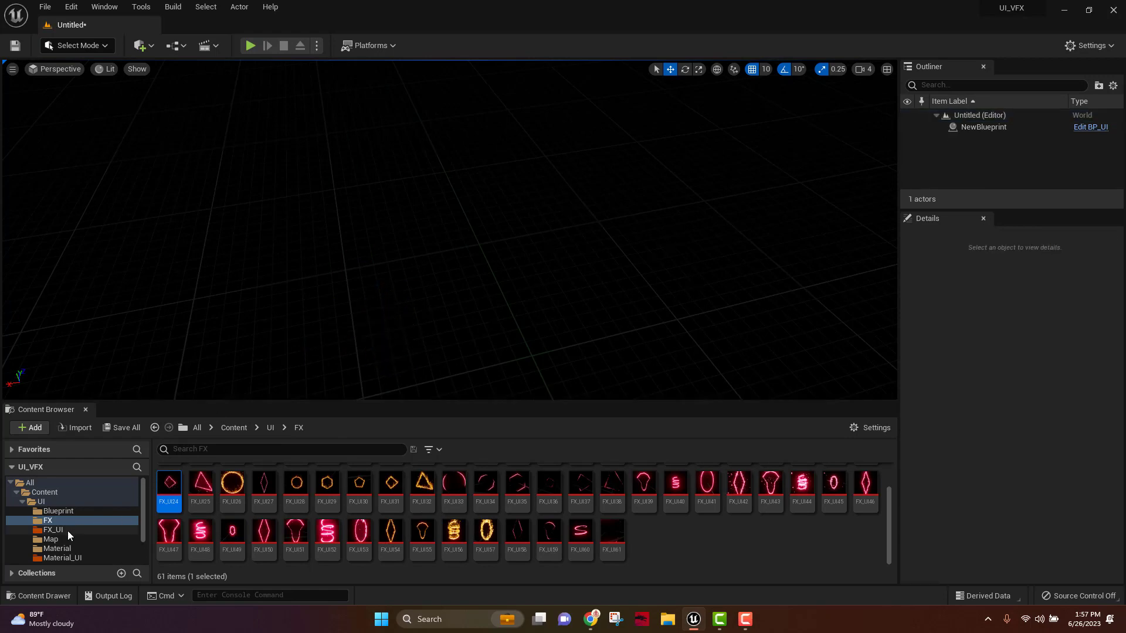
pyautogui.click(54, 530)
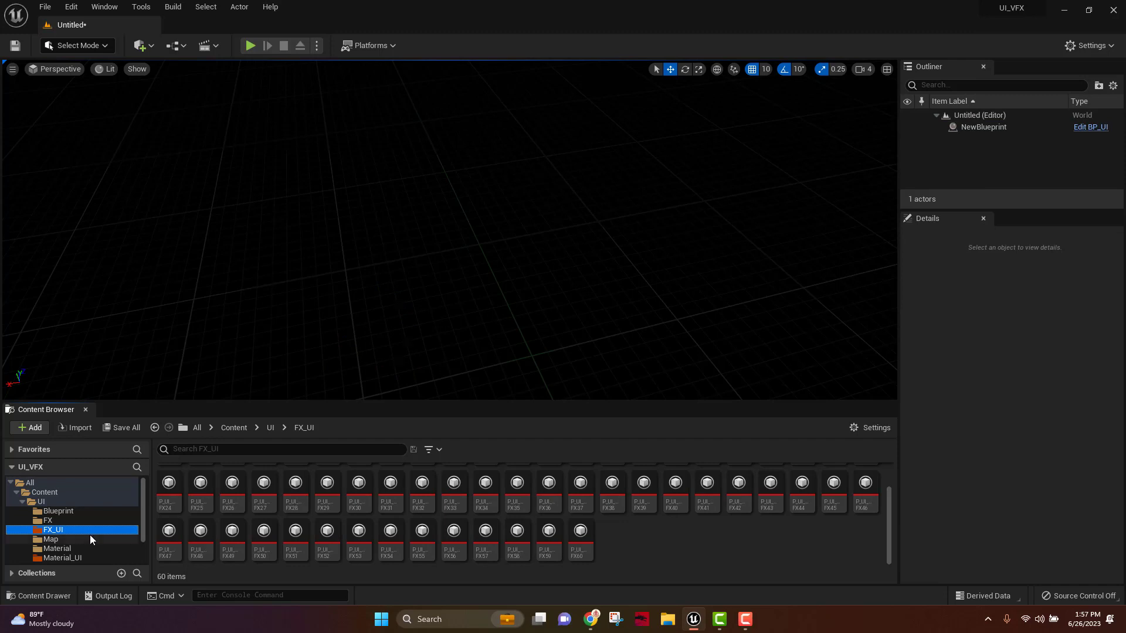
pyautogui.moveTo(831, 537)
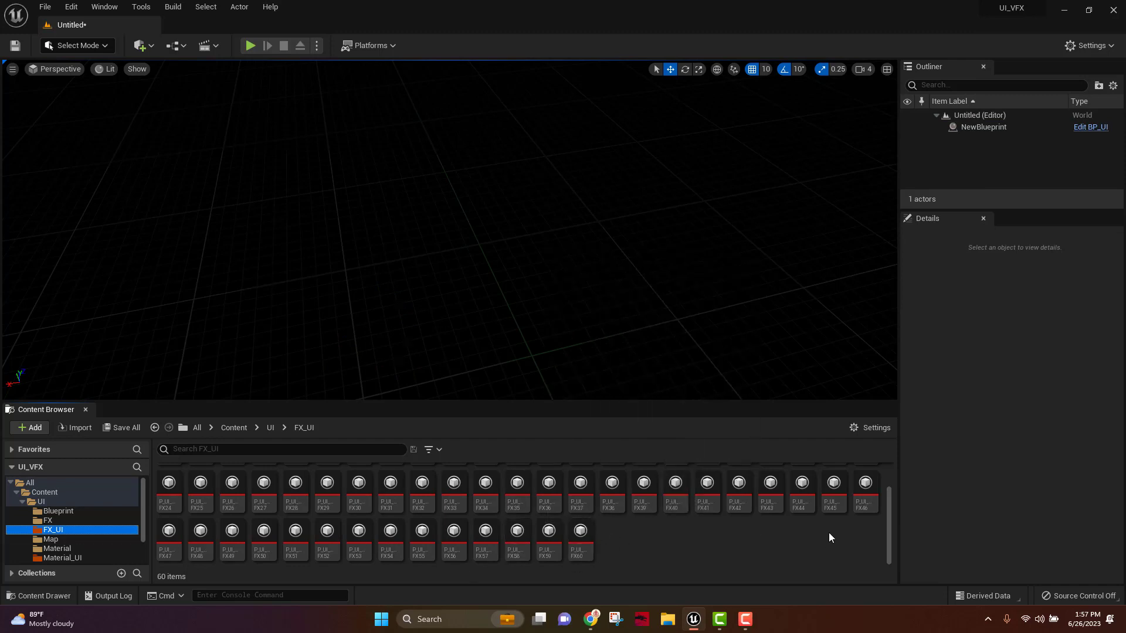
pyautogui.moveTo(1089, 45)
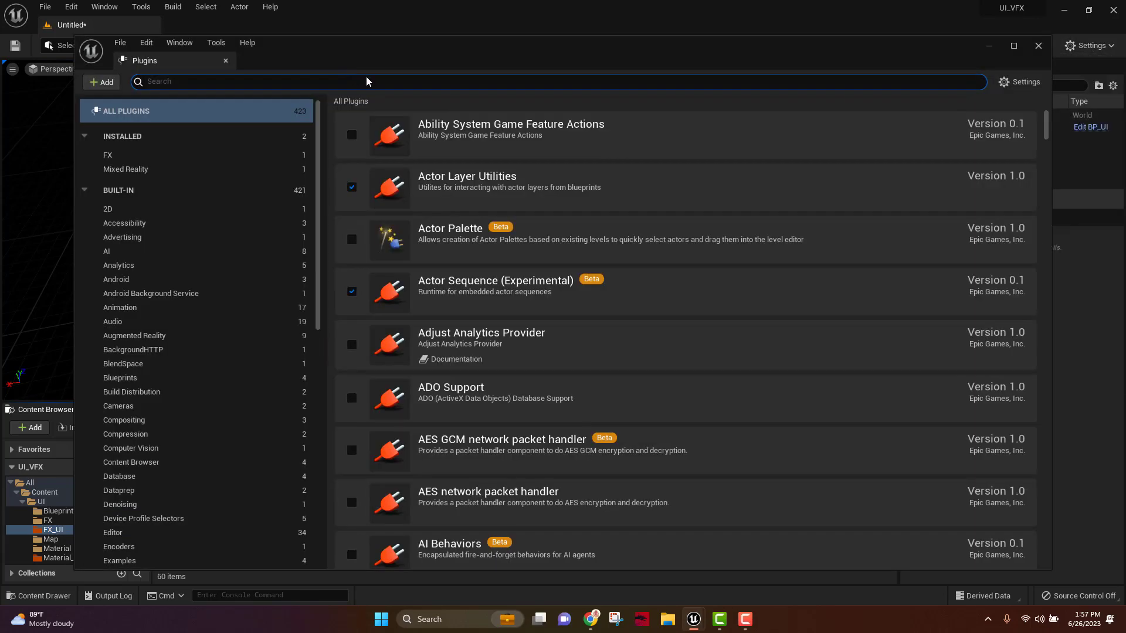
# Step: Search the Plugins window for 'nia' to find the Niagara UI Renderer plugin
pyautogui.write('niagara-ui-renderer')
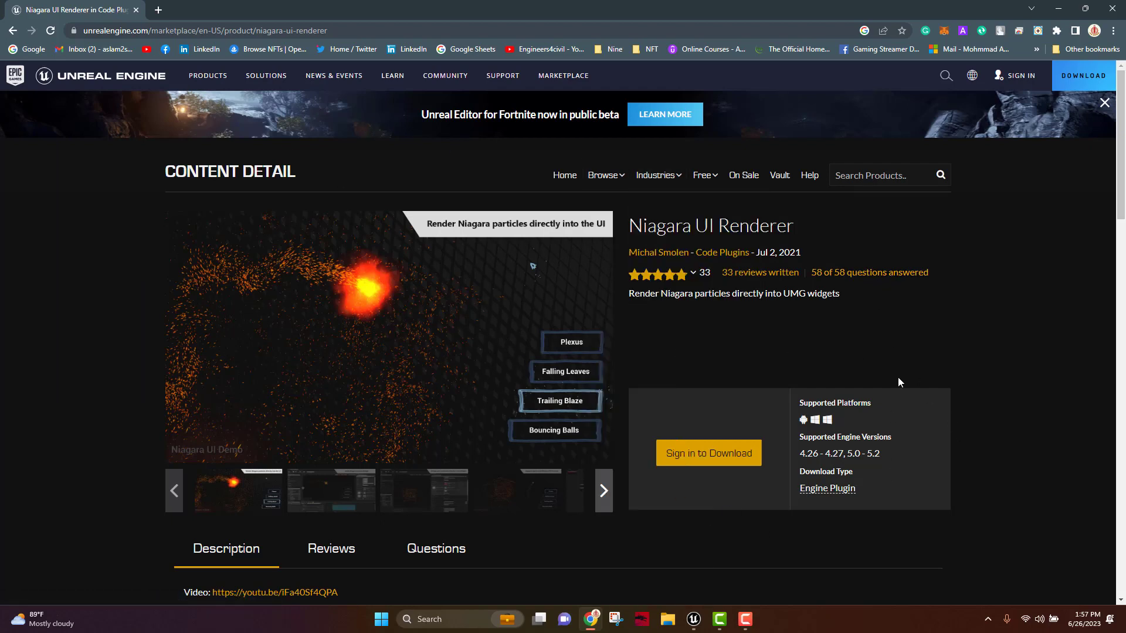
pyautogui.moveTo(729, 476)
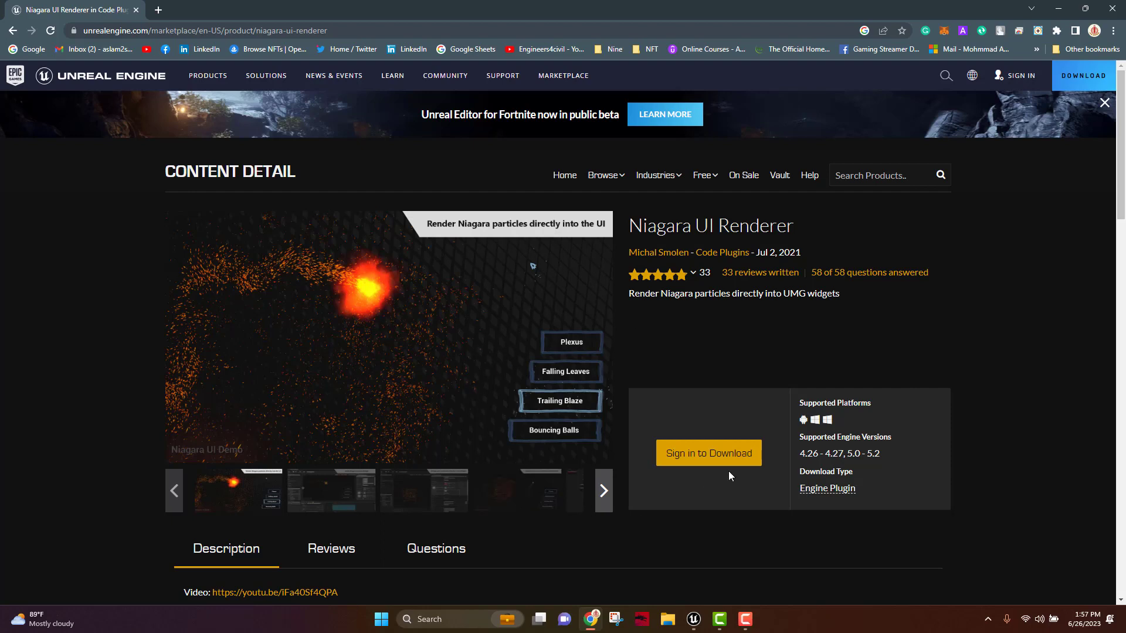
pyautogui.moveTo(1043, 11)
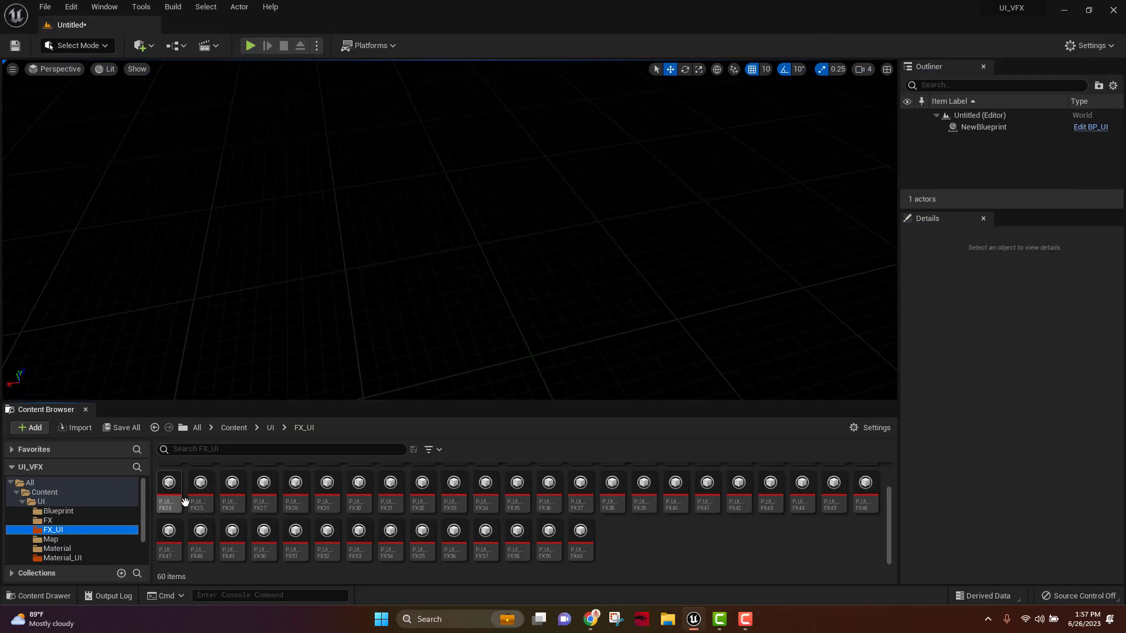
# Step: Show the UI_Widget folder, browse the Add menu, and open the UI_Widget blueprint
pyautogui.click(61, 558)
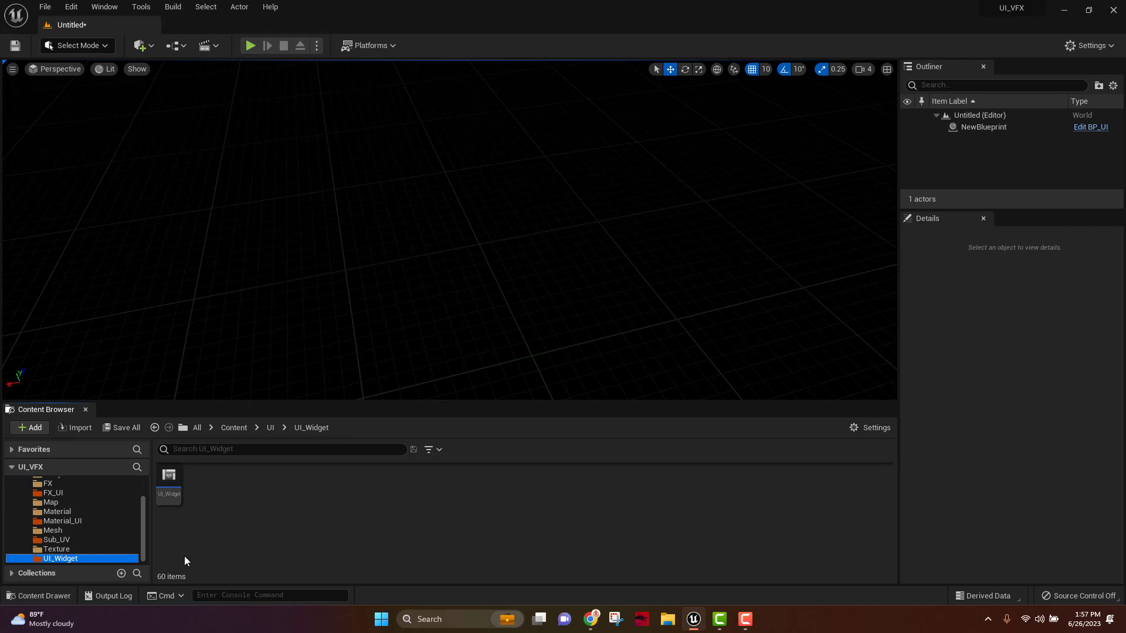
pyautogui.click(30, 427)
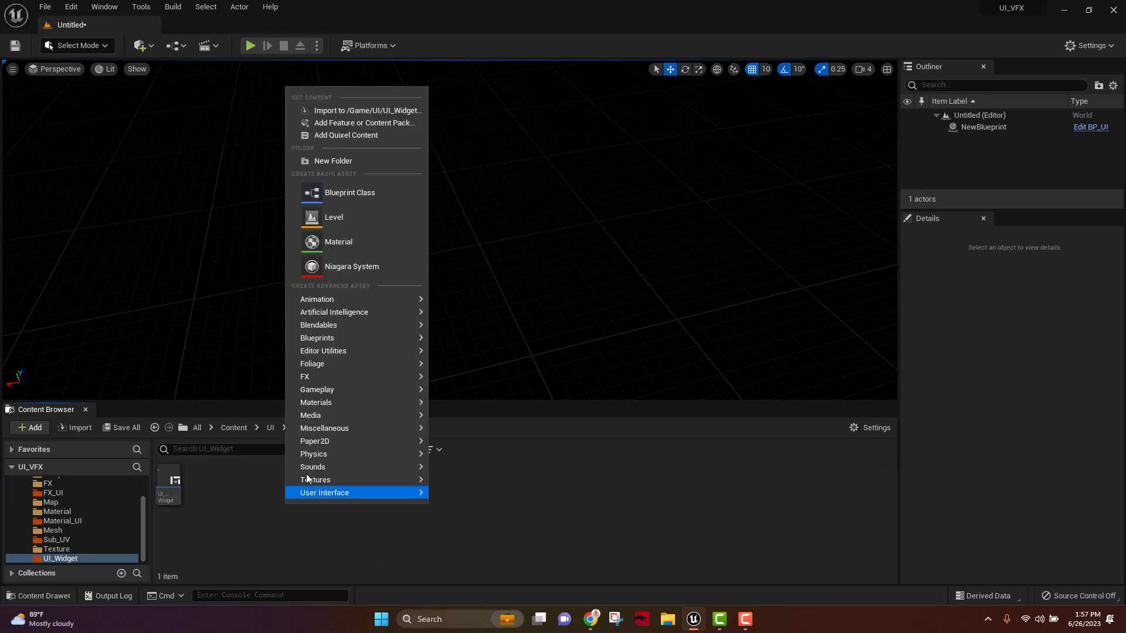
pyautogui.moveTo(324, 493)
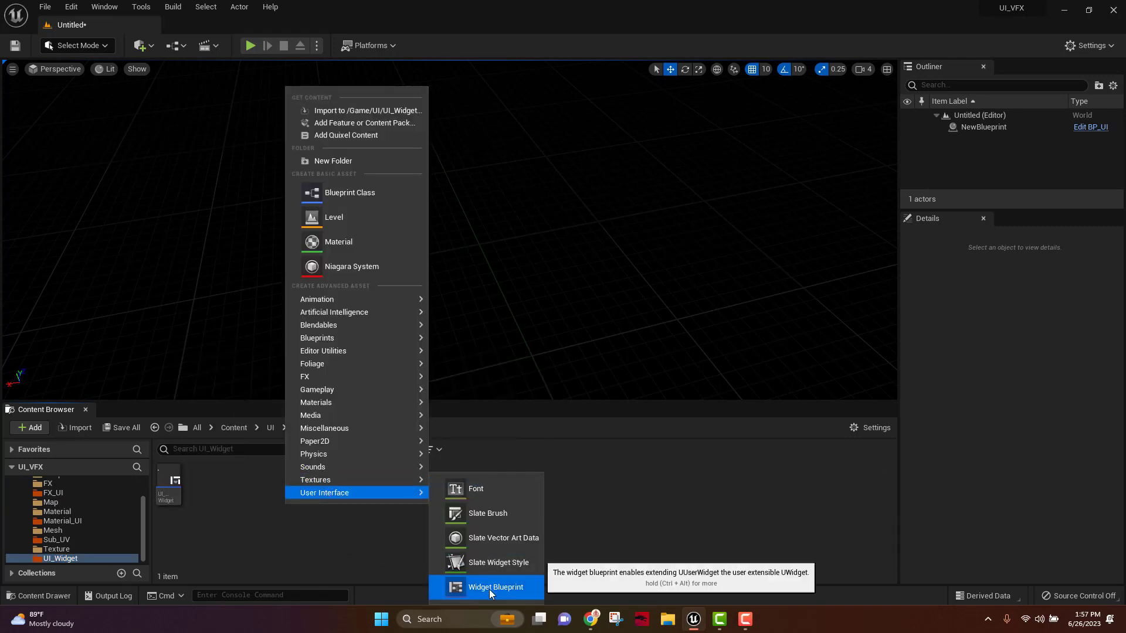
pyautogui.moveTo(178, 481)
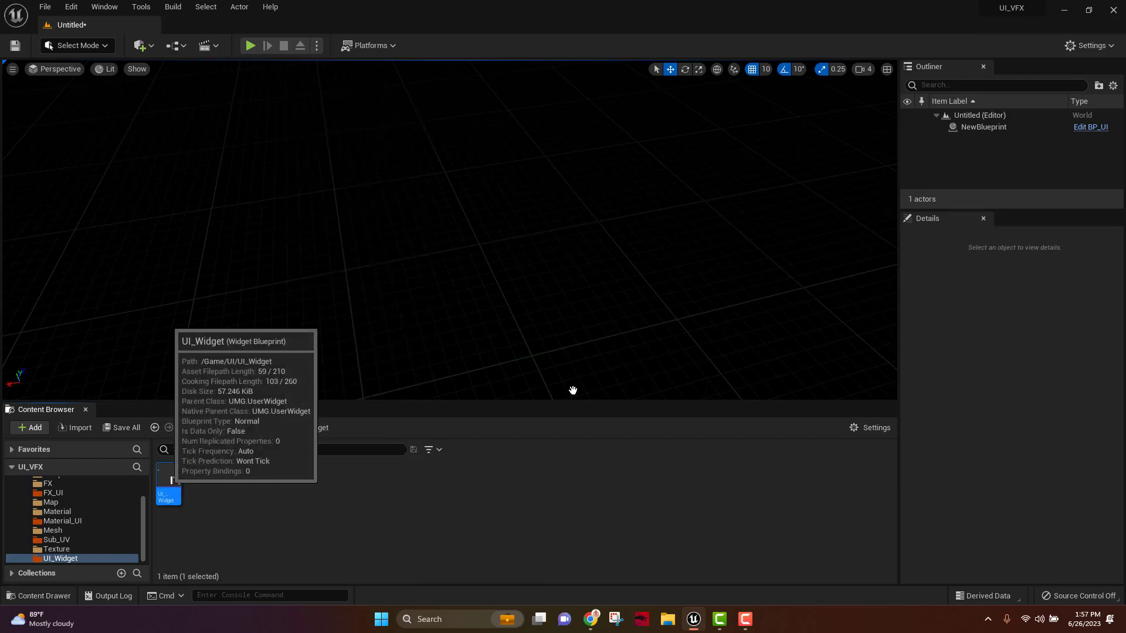
pyautogui.moveTo(170, 481)
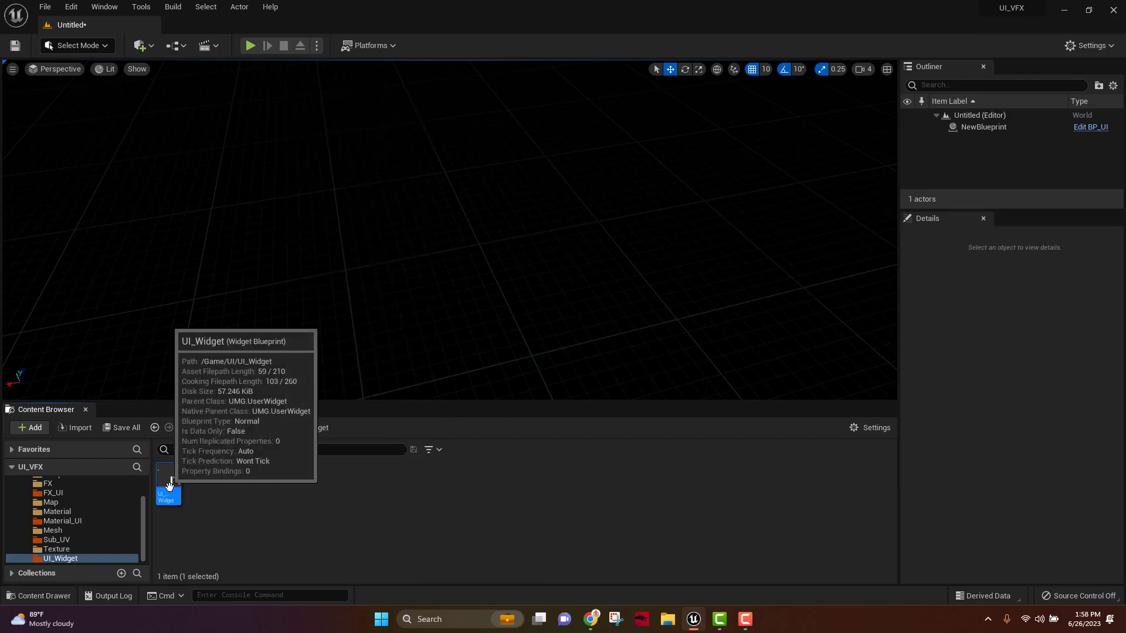
pyautogui.doubleClick(166, 483)
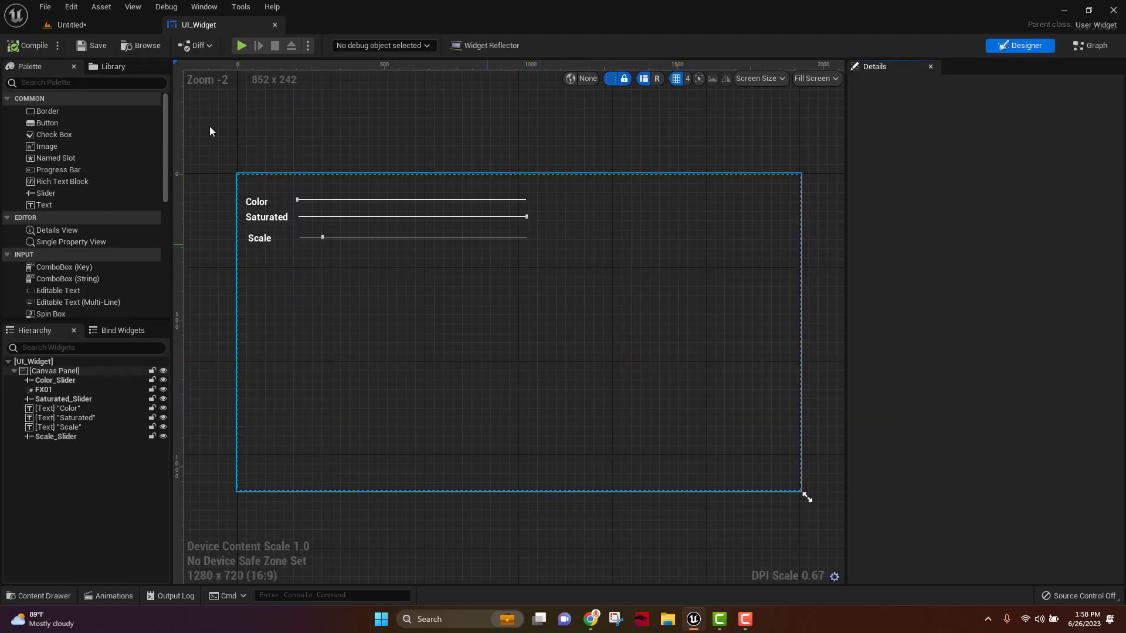
# Step: Search Details for 'niaga' and set FX01's Niagara System to P_UI_FX14
pyautogui.write('n')
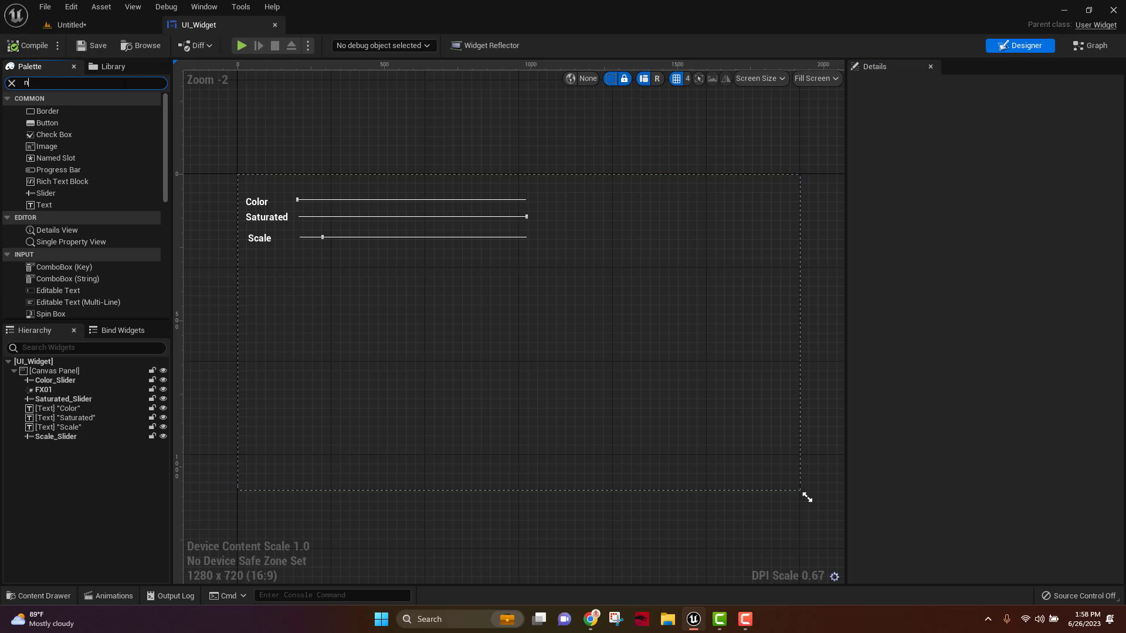
pyautogui.write('iaga')
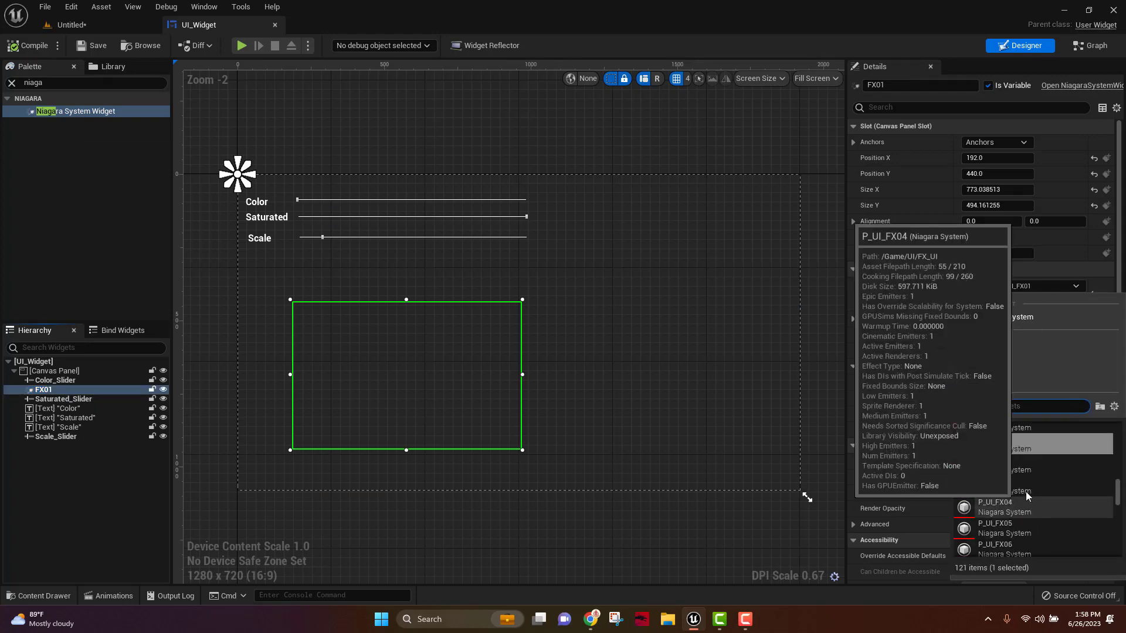
pyautogui.click(996, 544)
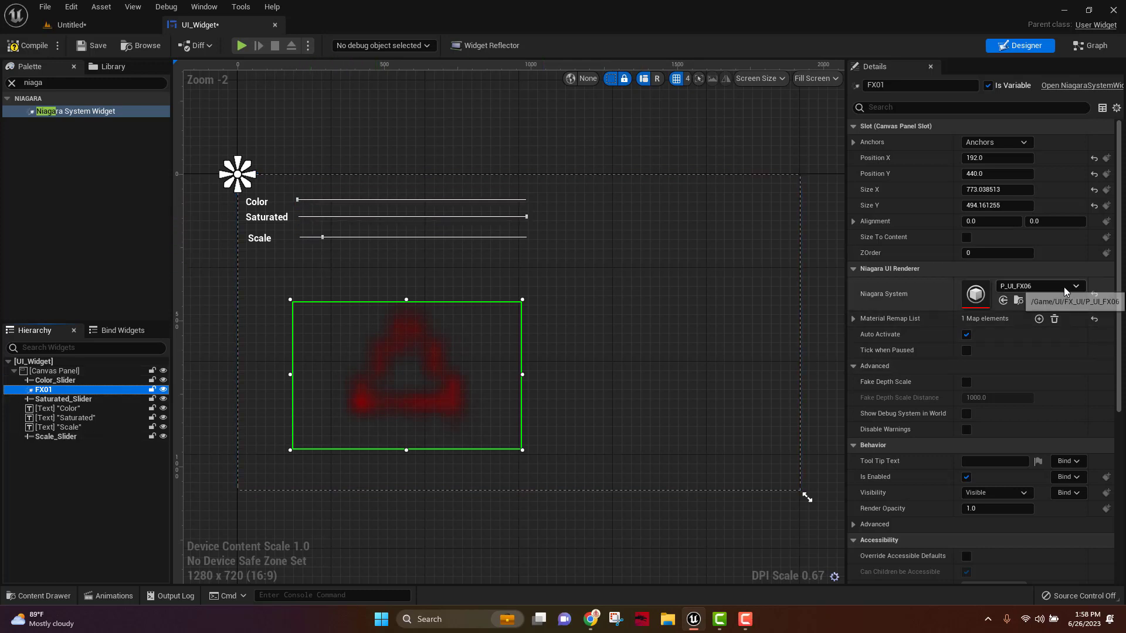
pyautogui.click(1034, 286)
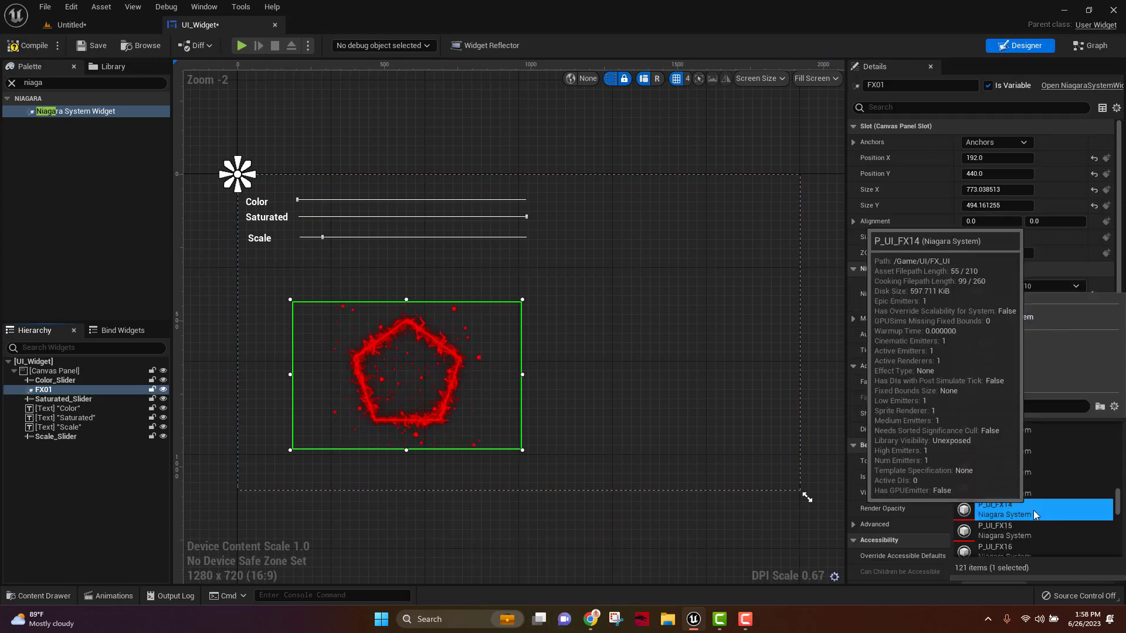
pyautogui.click(1001, 510)
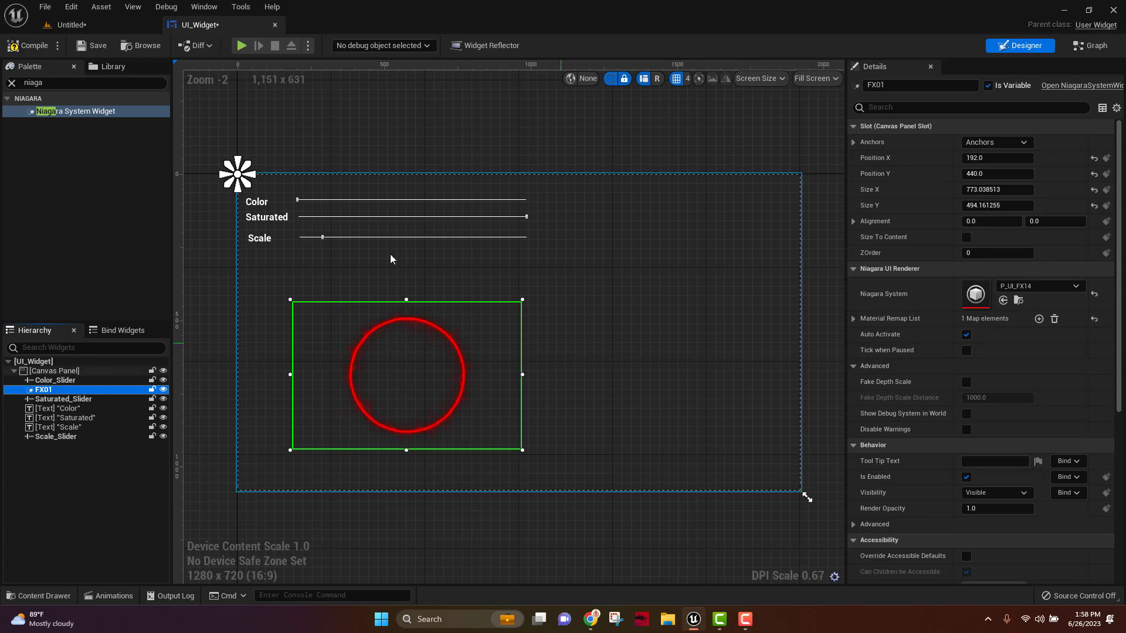
pyautogui.moveTo(1095, 45)
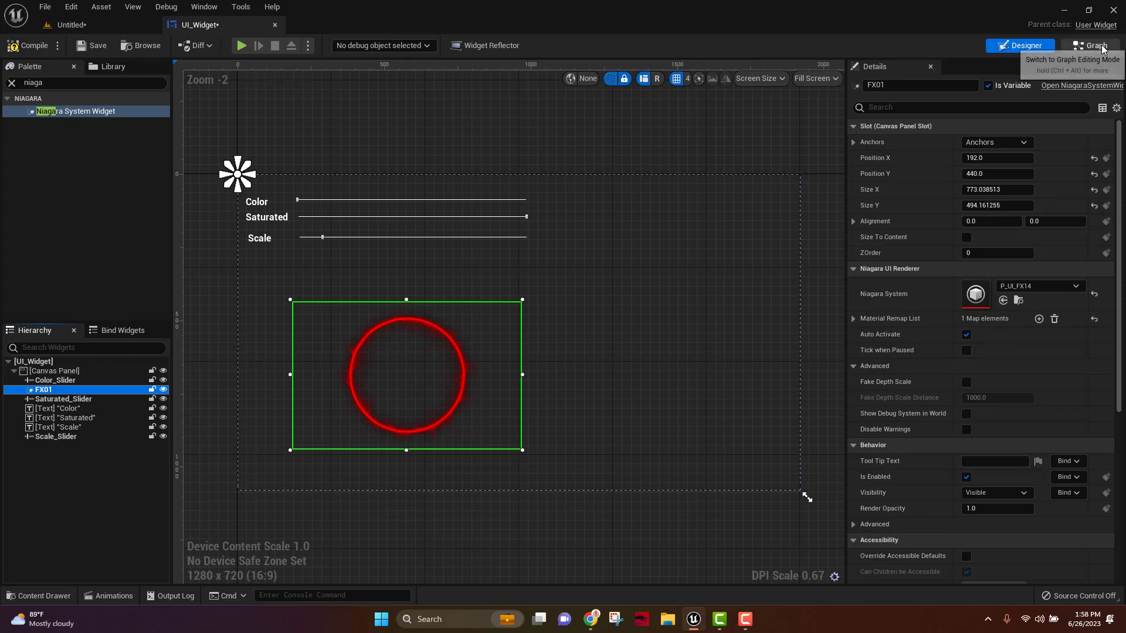
# Step: Review UI_Widget's Event Graph of slider-driven hue, saturation and scale, then return to the Untitled level
pyautogui.click(1092, 45)
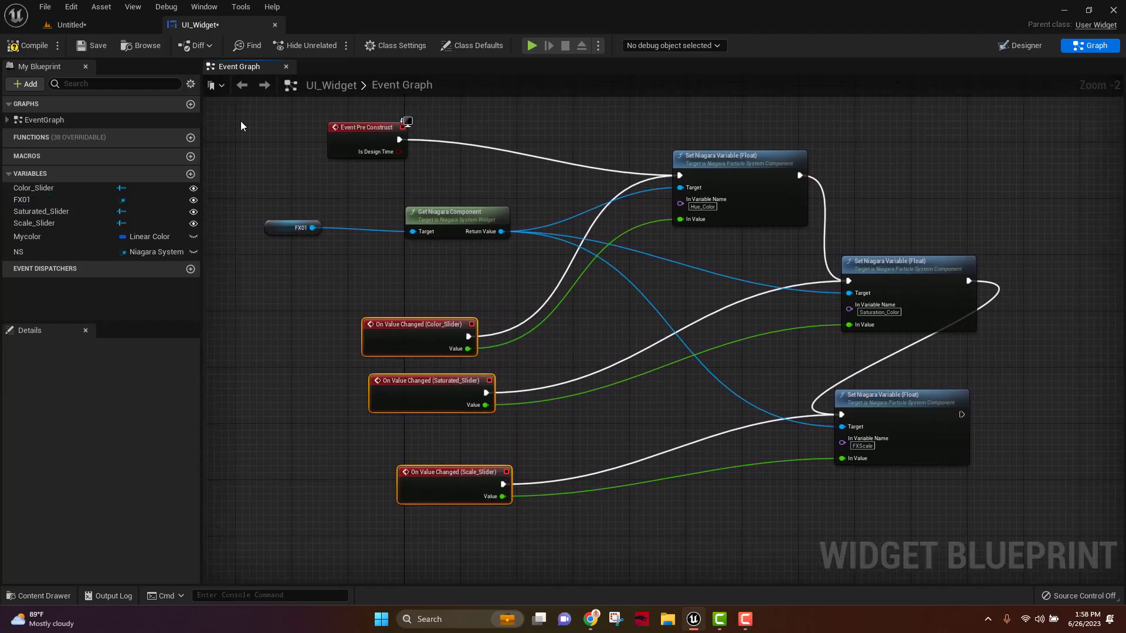
pyautogui.click(68, 25)
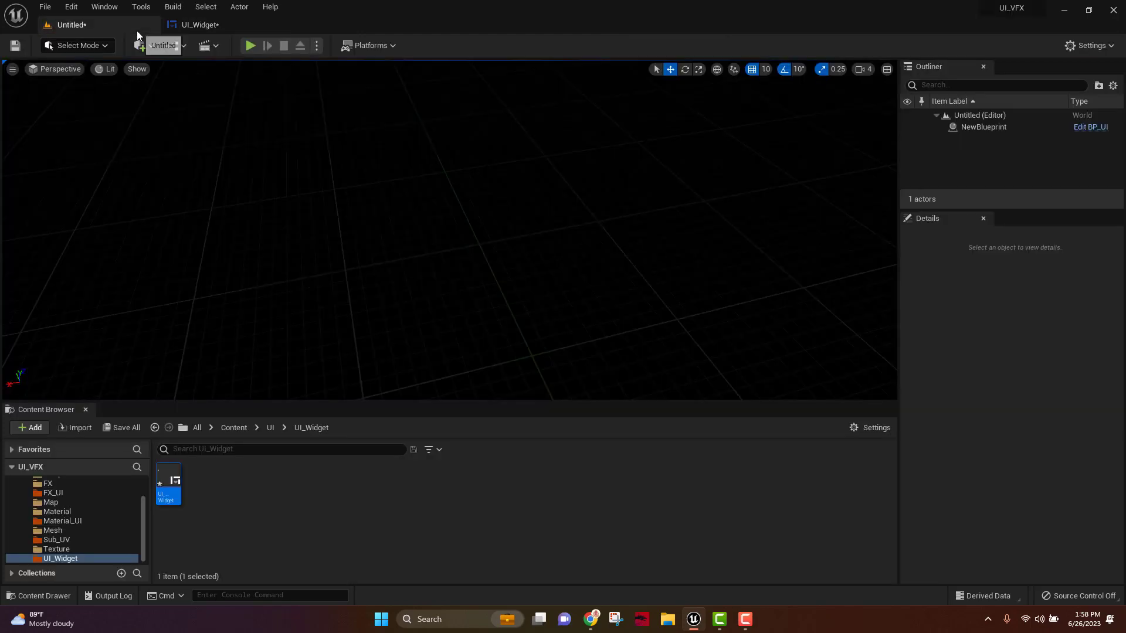
pyautogui.click(200, 24)
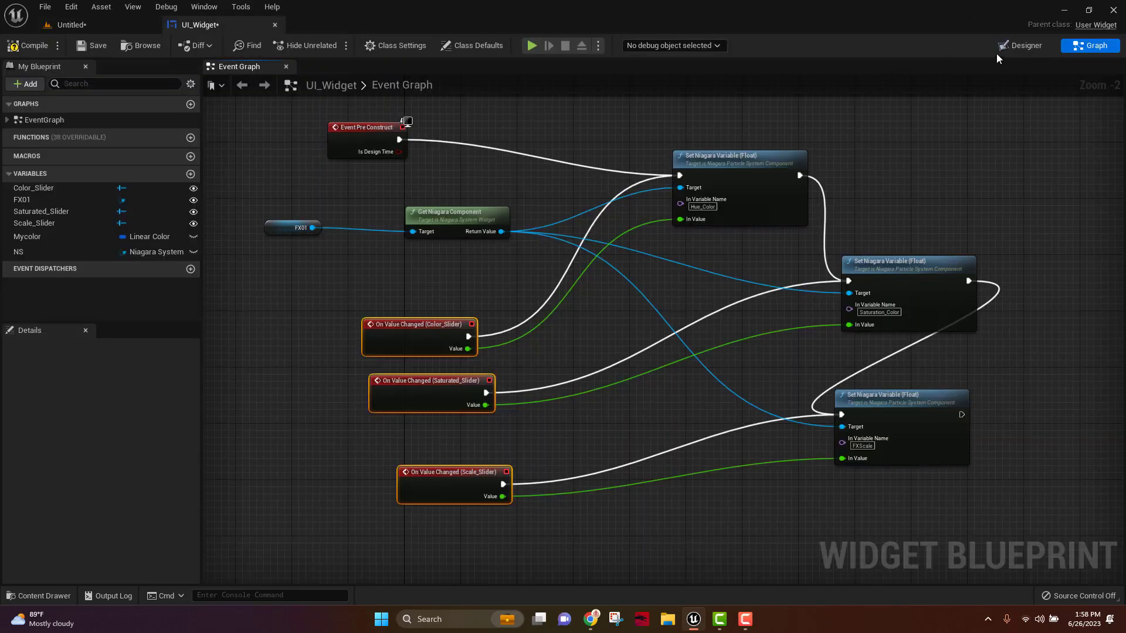
pyautogui.click(1020, 45)
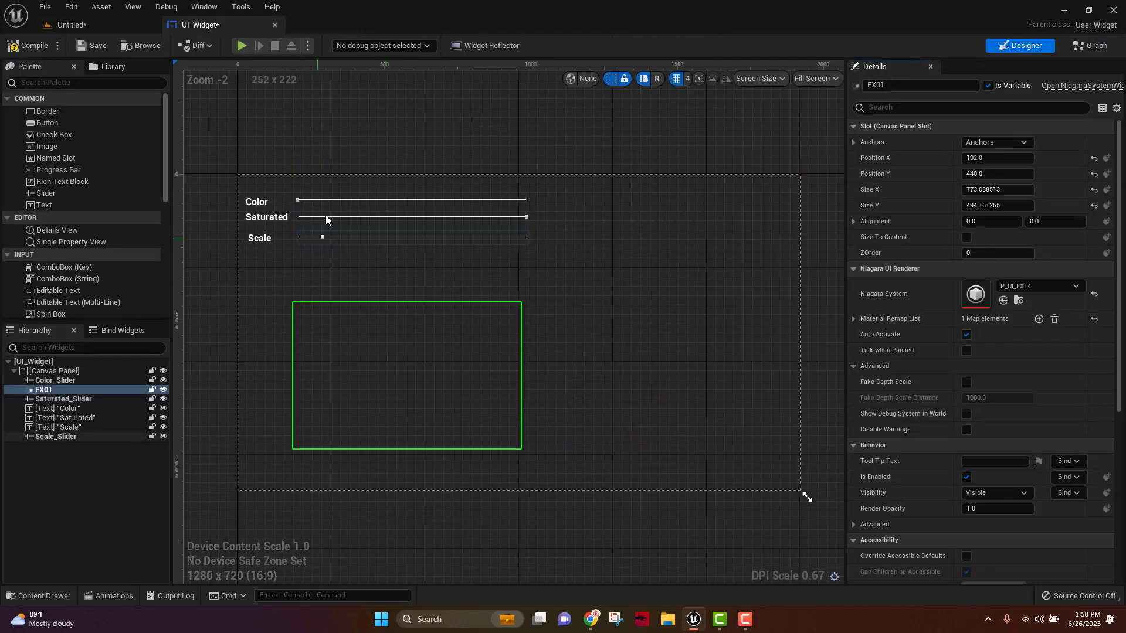
pyautogui.click(412, 236)
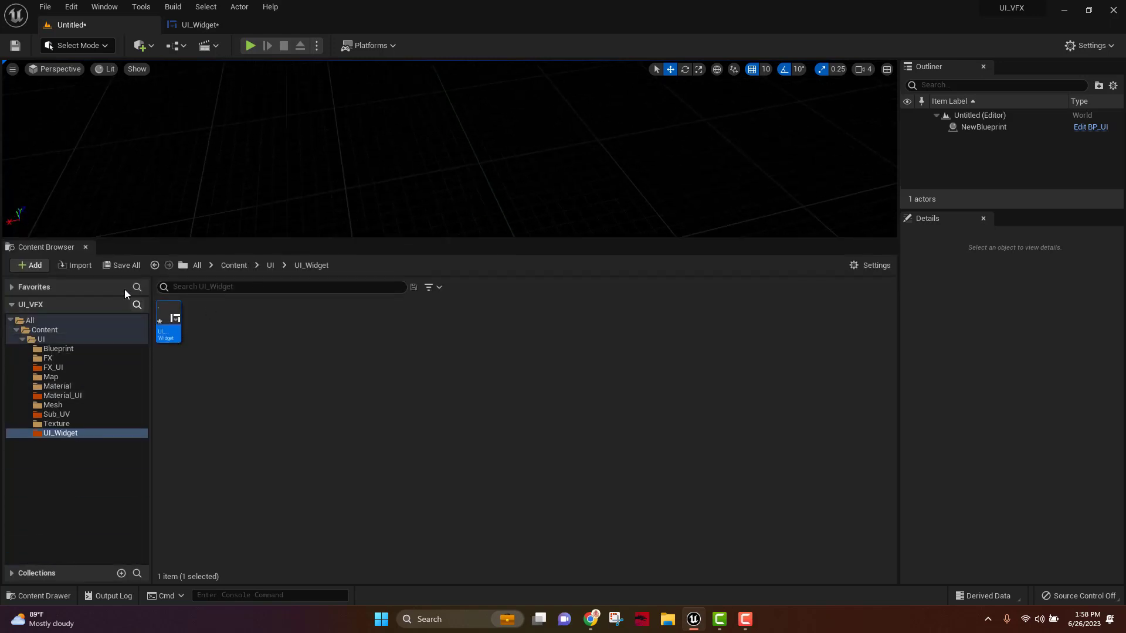
# Step: Save all assets, then set the NewBlueprint actor's In Asset to P_UI_FX18
pyautogui.click(125, 265)
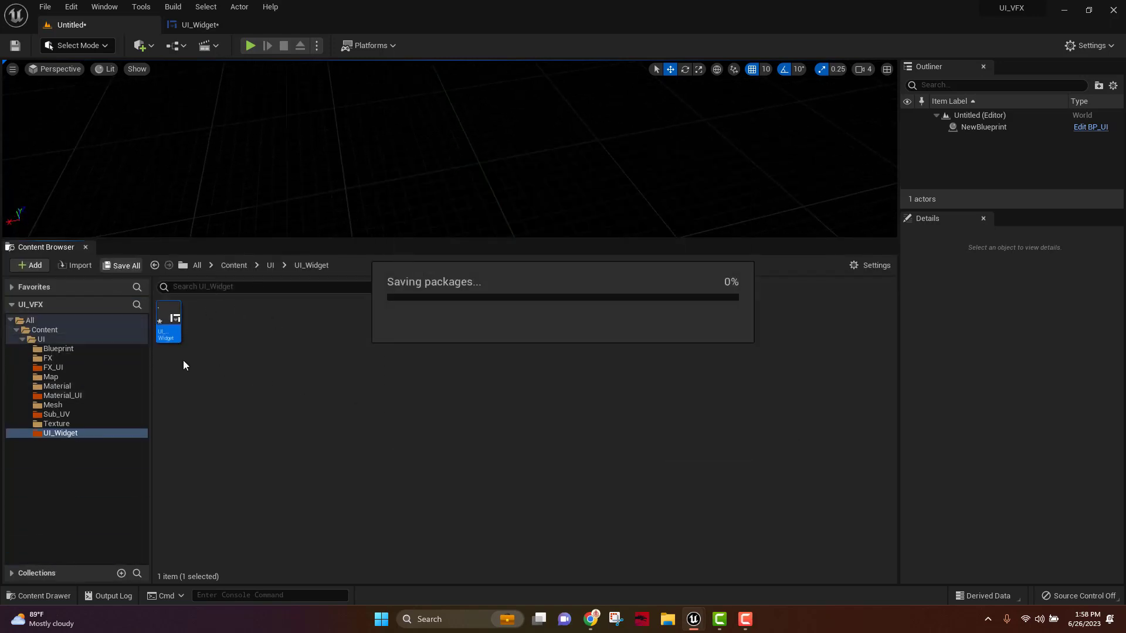
pyautogui.click(58, 349)
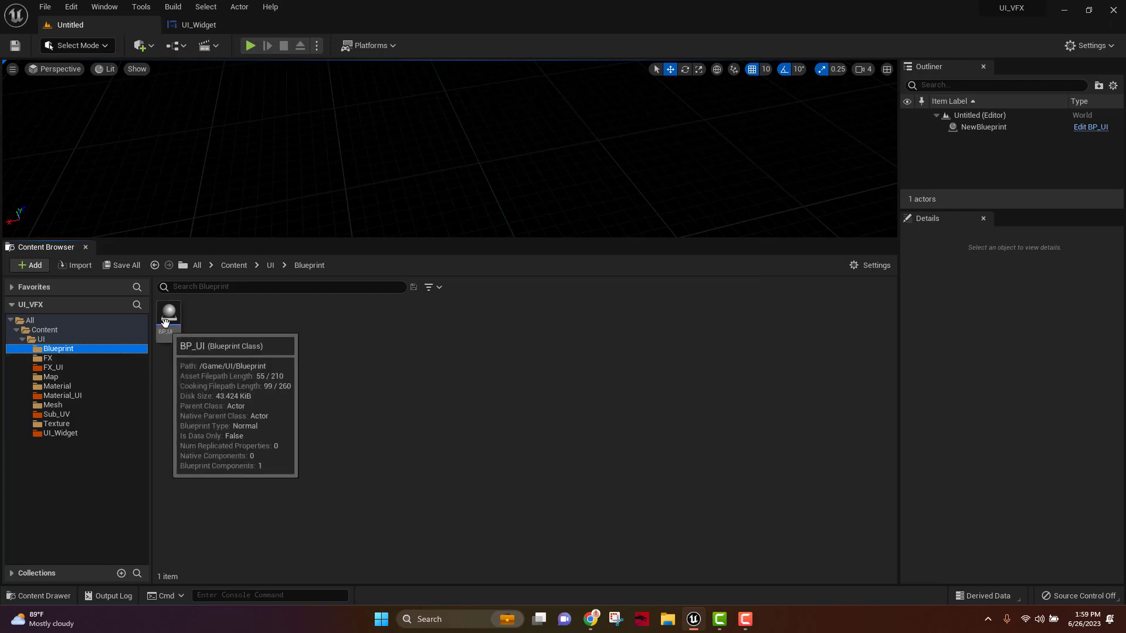
pyautogui.click(984, 128)
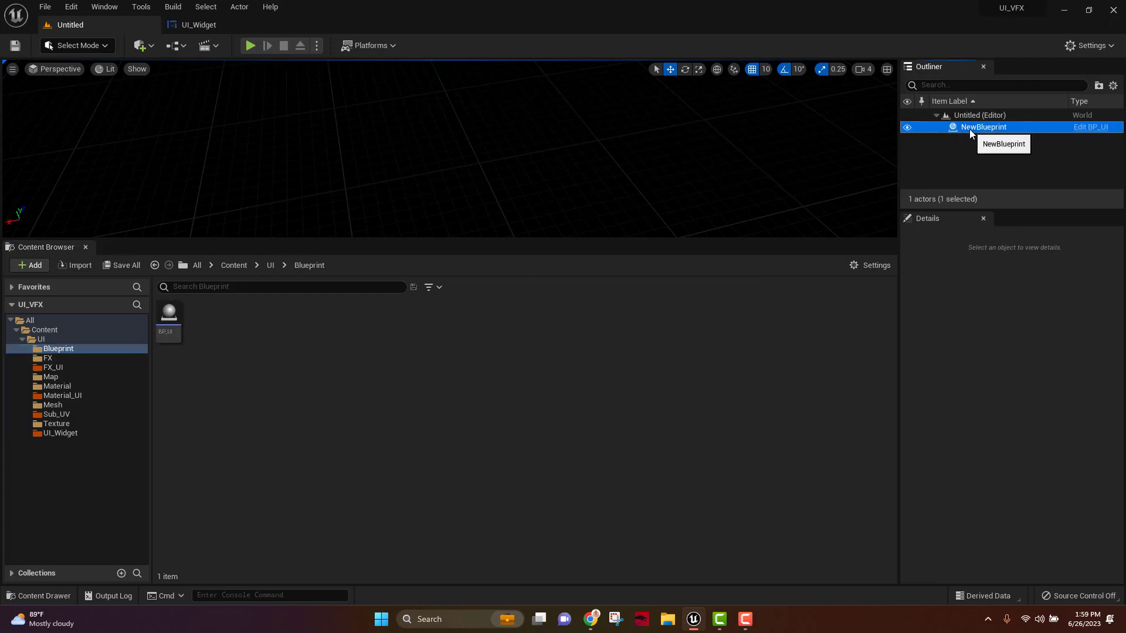
pyautogui.click(983, 127)
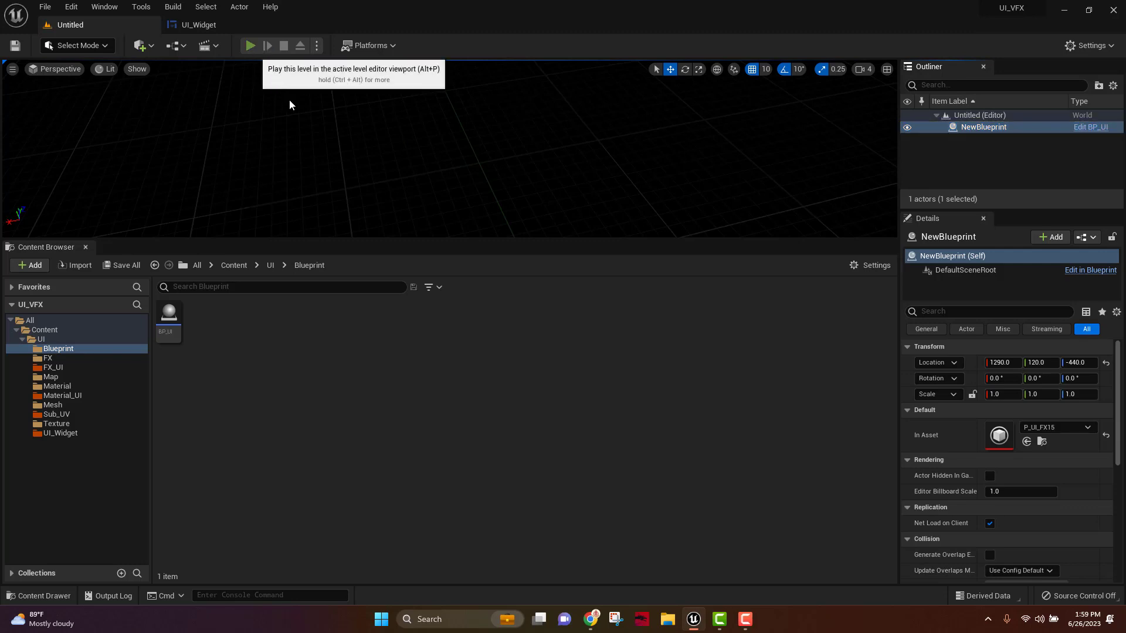
pyautogui.click(250, 45)
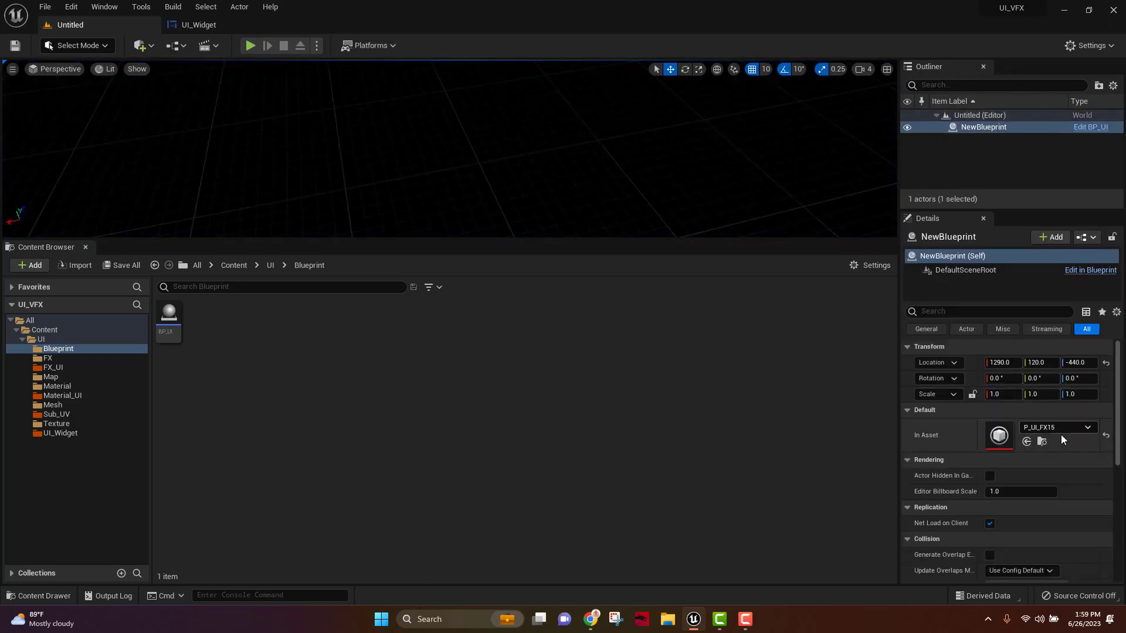
pyautogui.click(1087, 428)
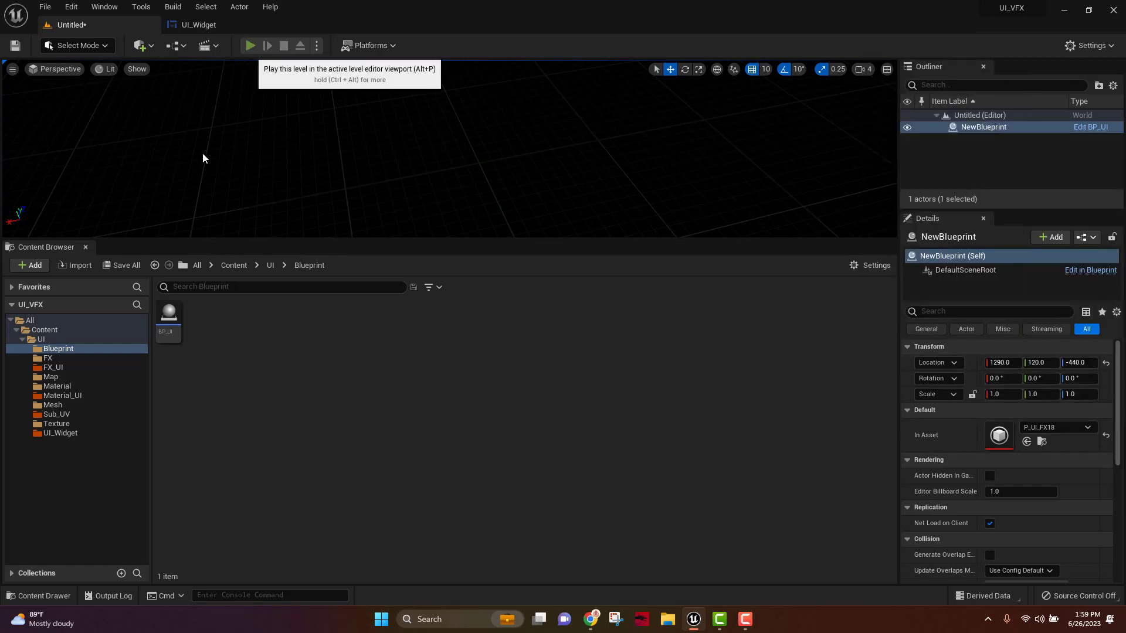
pyautogui.click(250, 45)
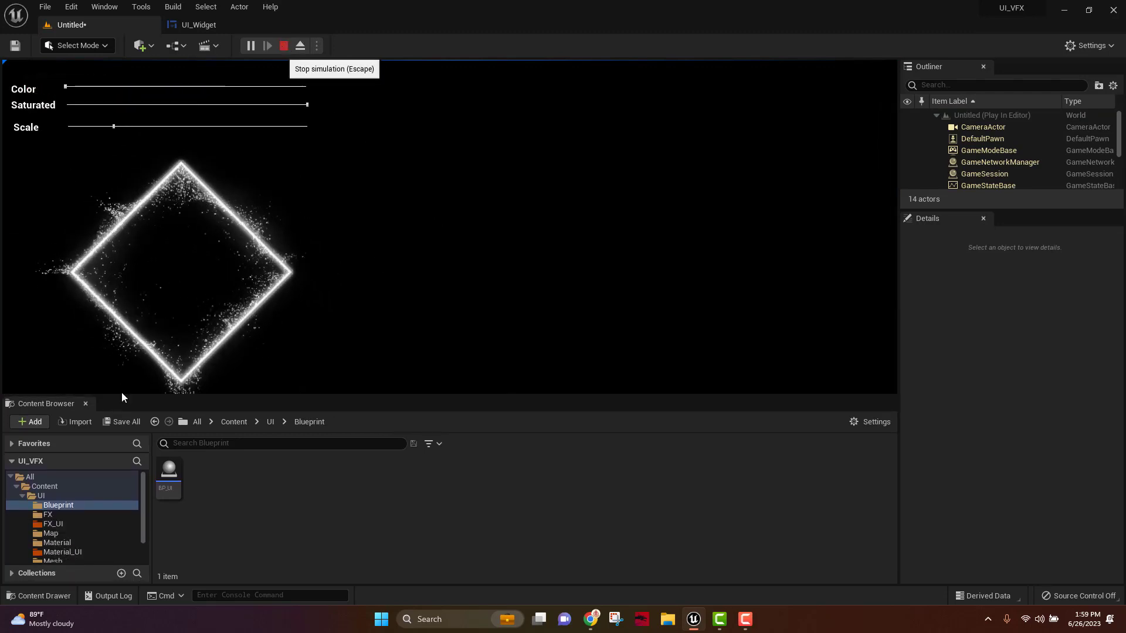
pyautogui.click(283, 45)
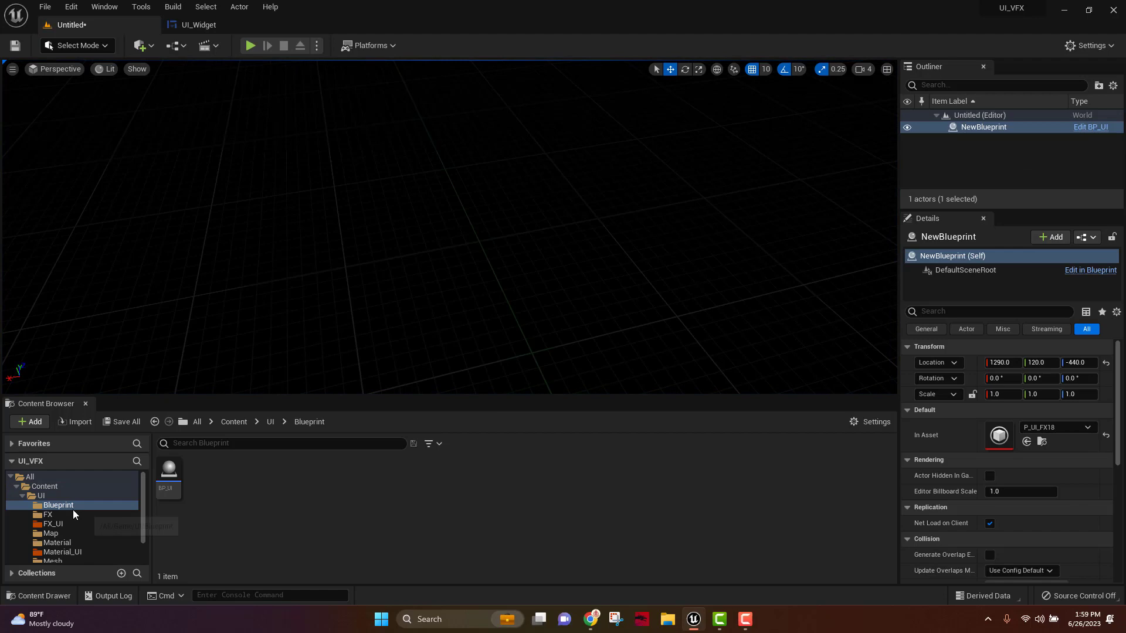
# Step: Browse the FX, FX_UI, Map, Material, Material_UI, Sub_UV and Texture folders, ending at UI_Widget
pyautogui.click(48, 514)
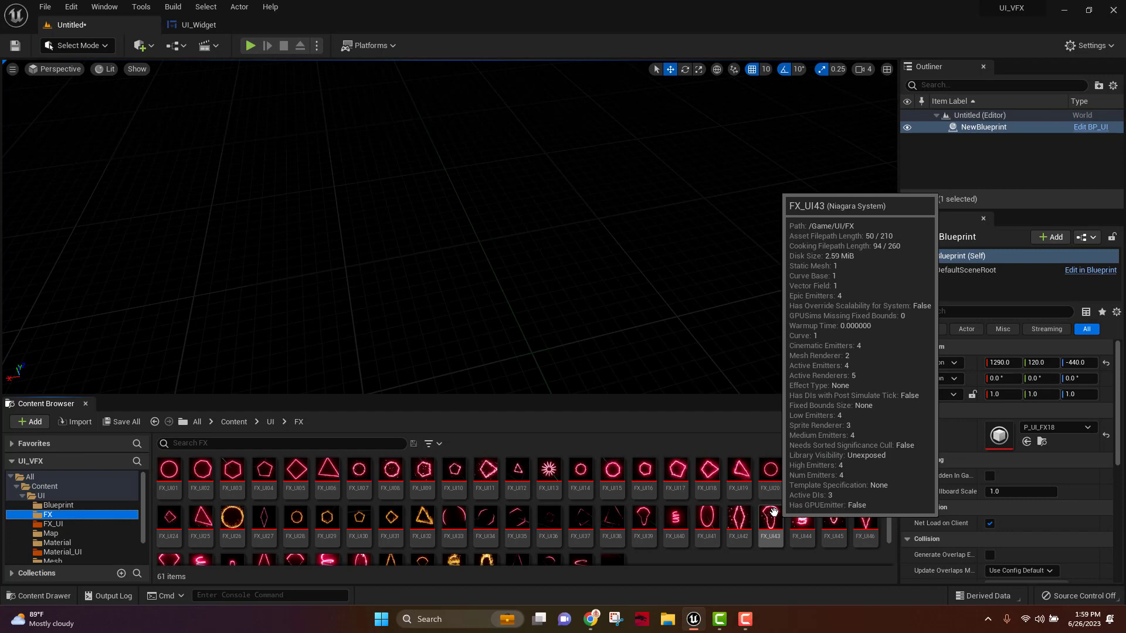
pyautogui.click(54, 524)
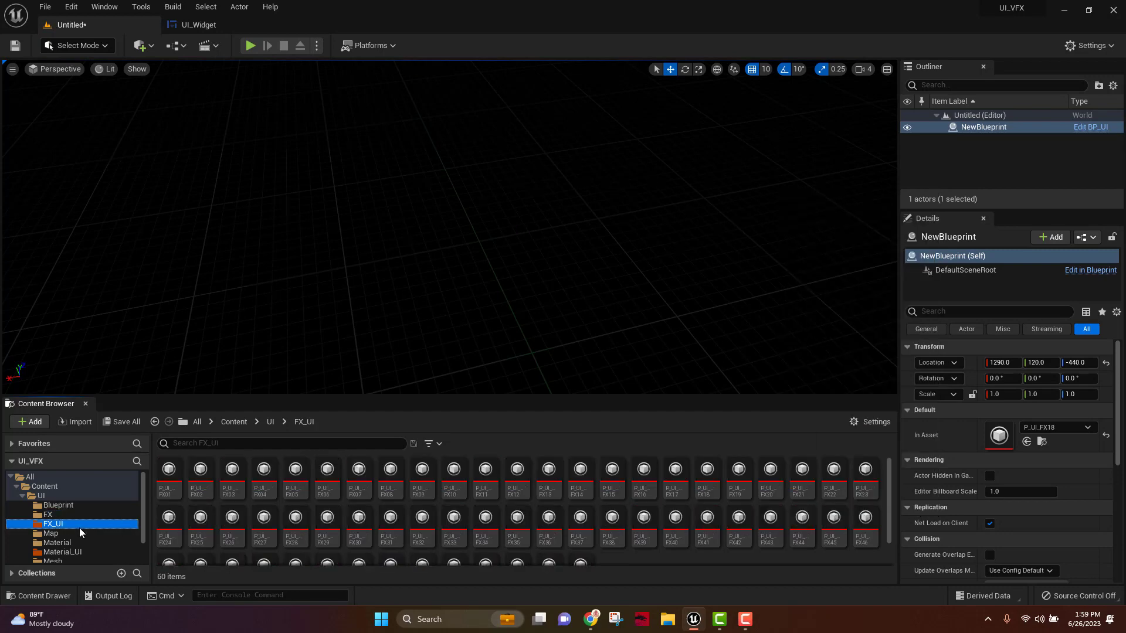
pyautogui.moveTo(118, 538)
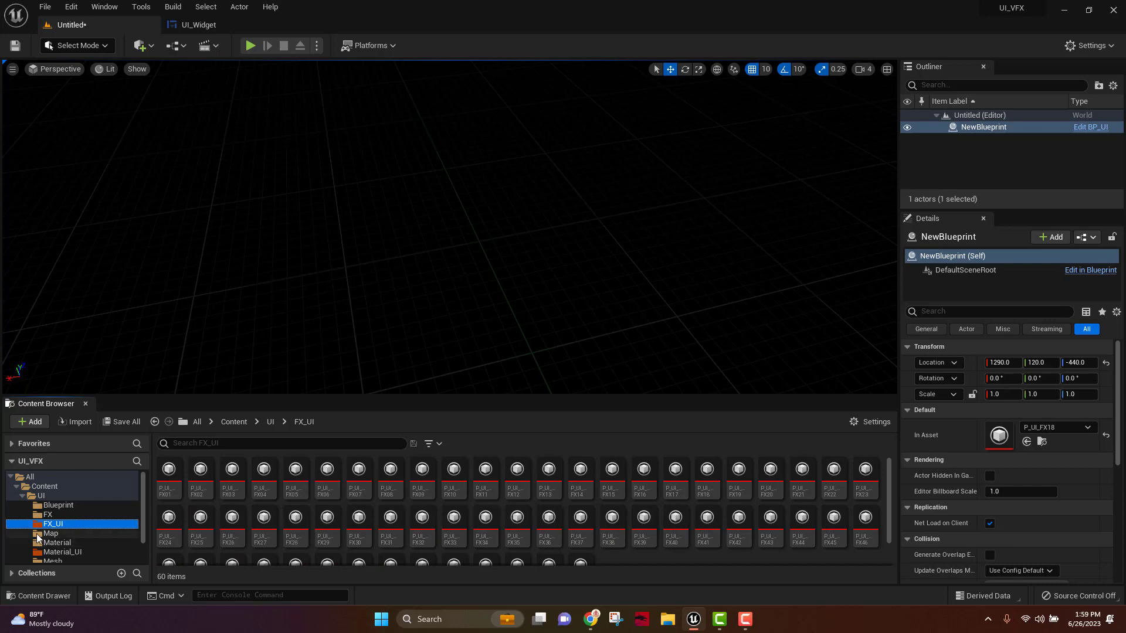
pyautogui.click(49, 533)
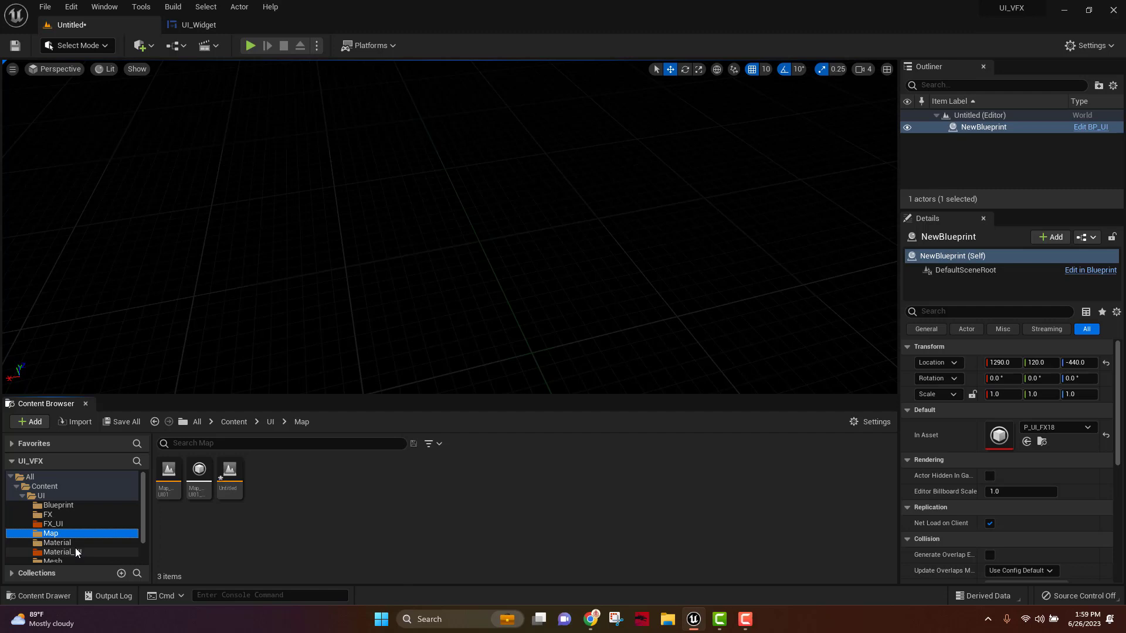
pyautogui.click(56, 542)
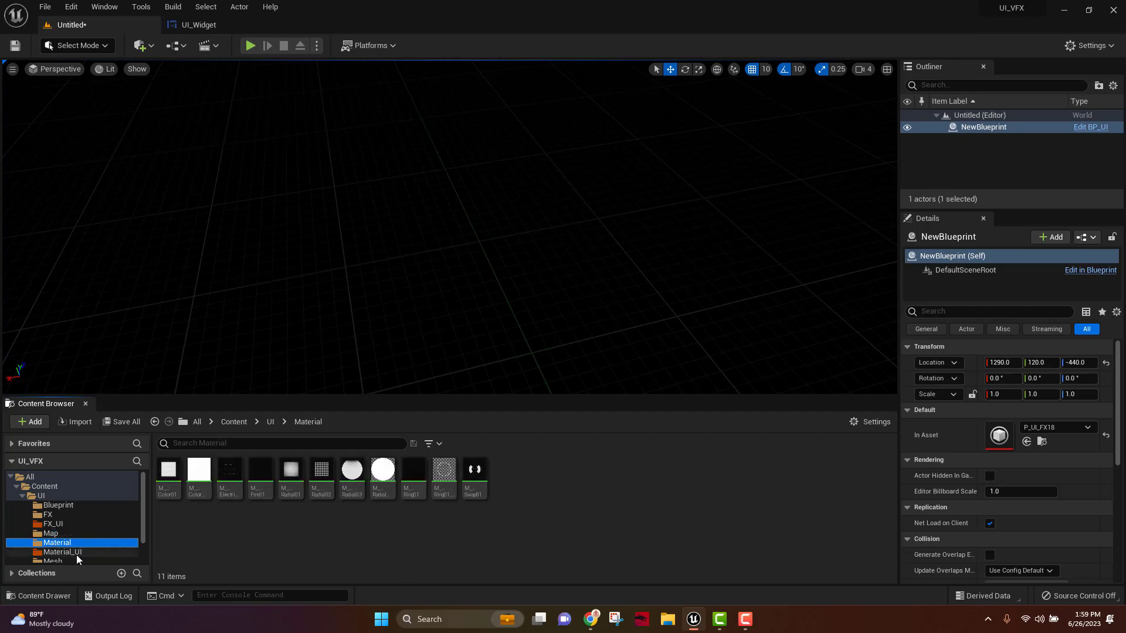
pyautogui.click(63, 551)
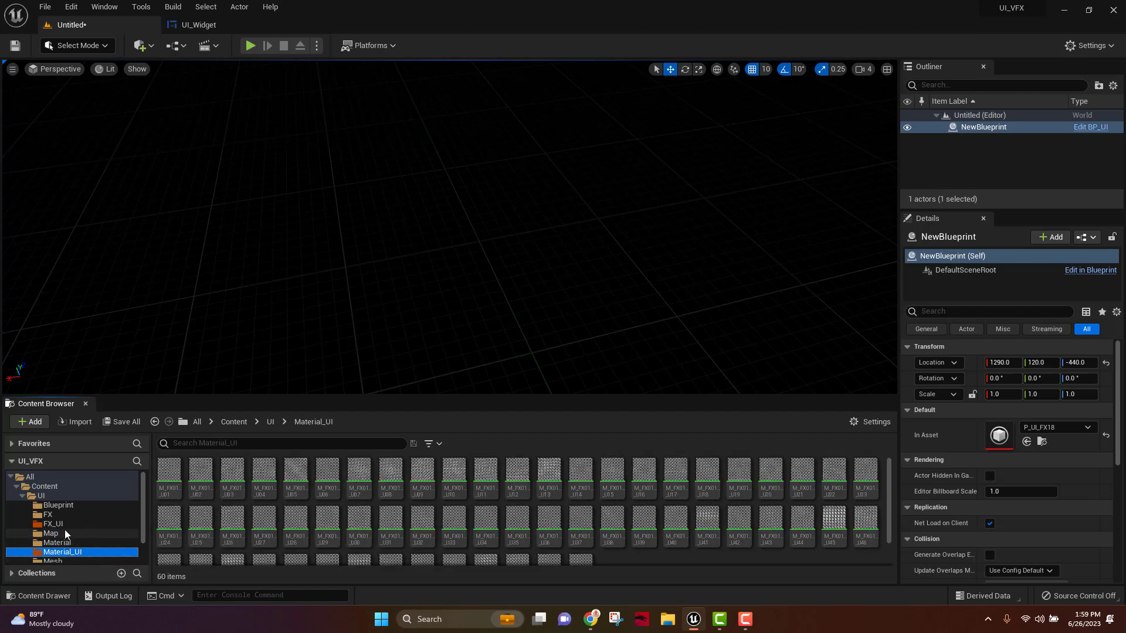
pyautogui.click(57, 540)
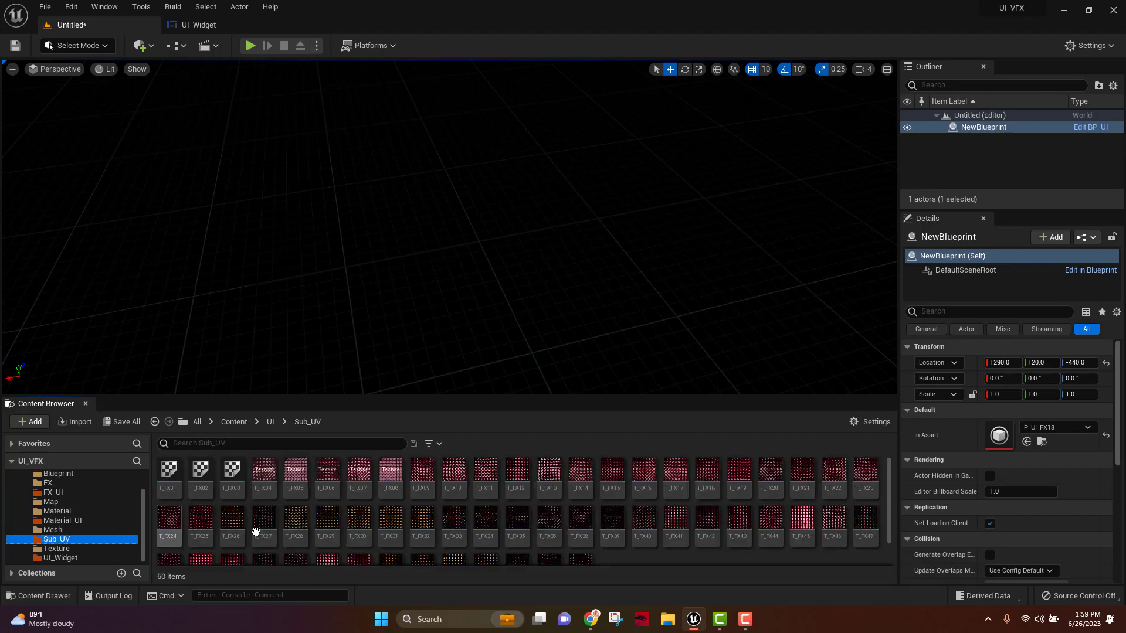
pyautogui.click(56, 549)
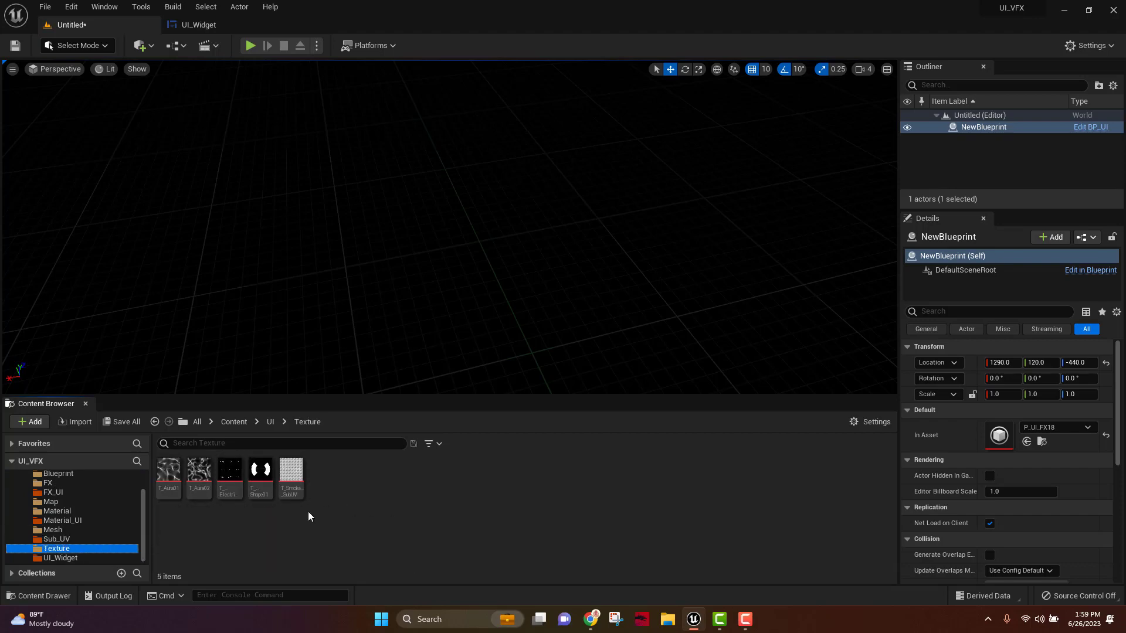
pyautogui.click(61, 557)
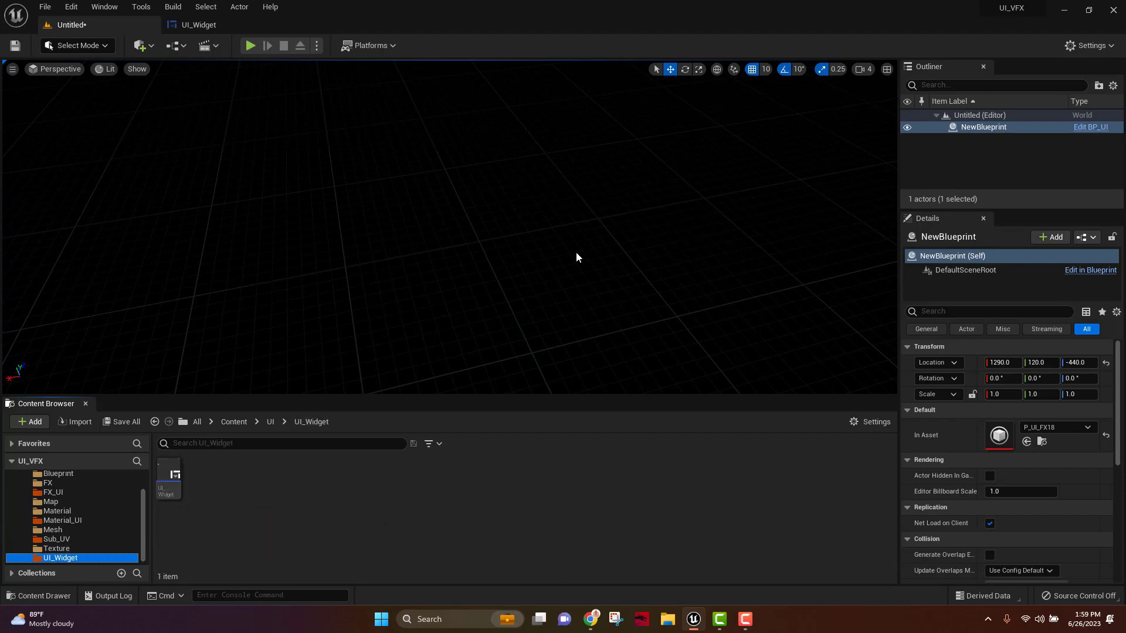
pyautogui.moveTo(640, 498)
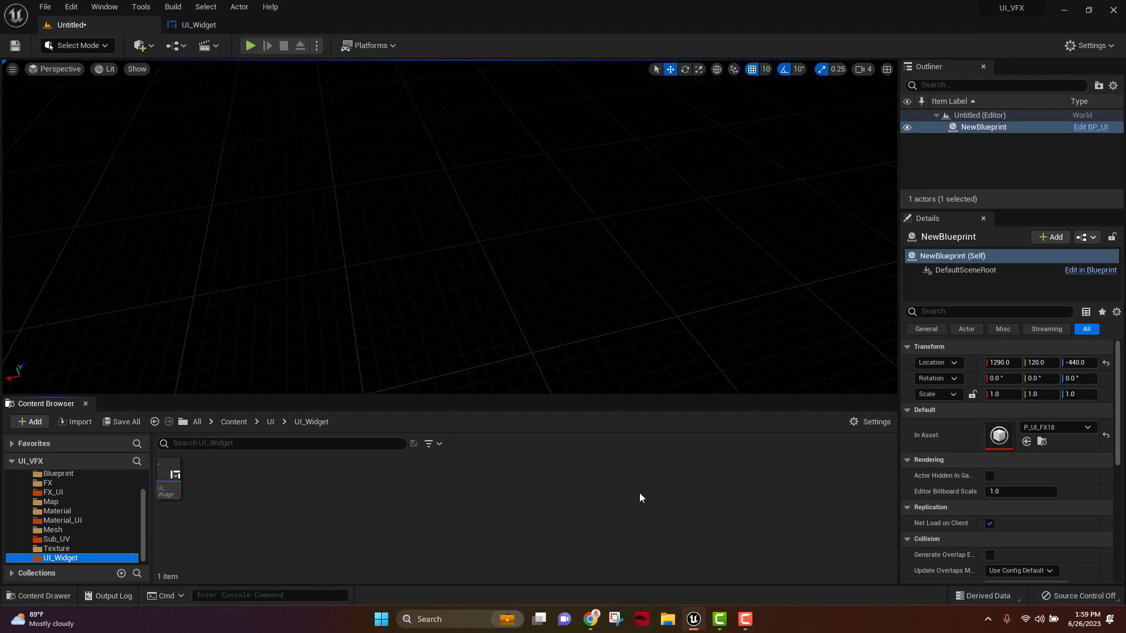